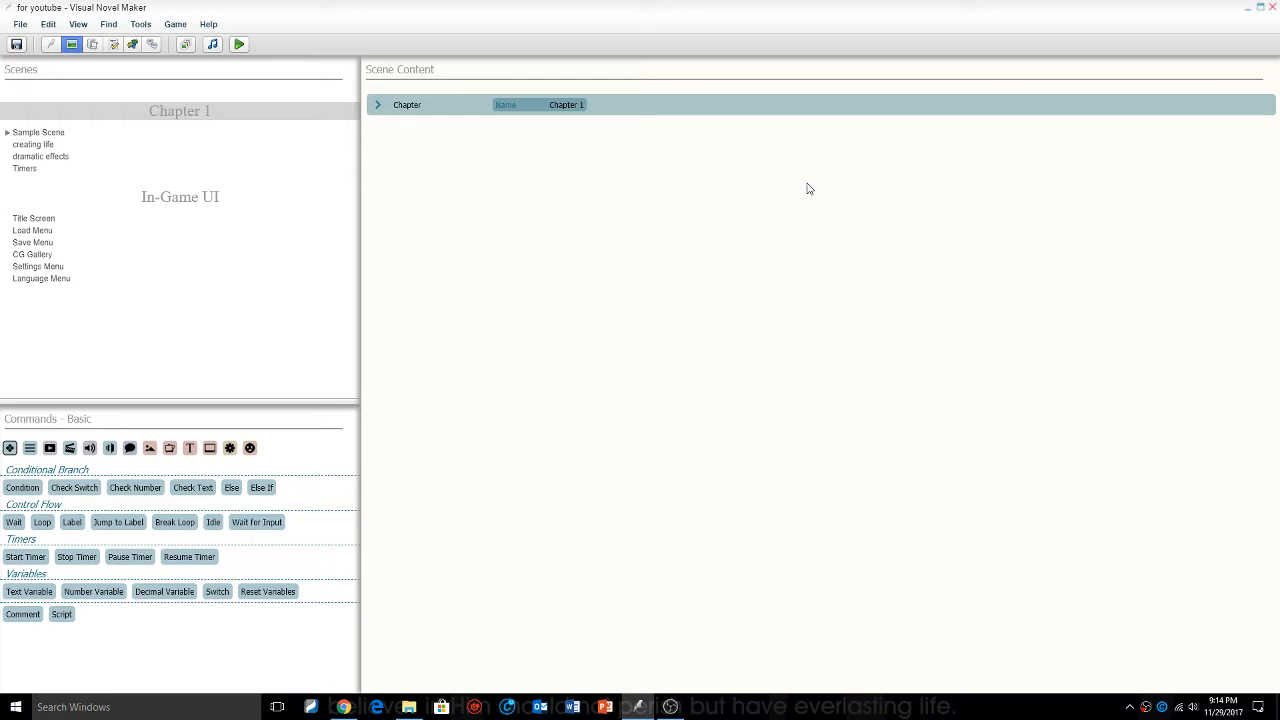
pyautogui.moveTo(402, 88)
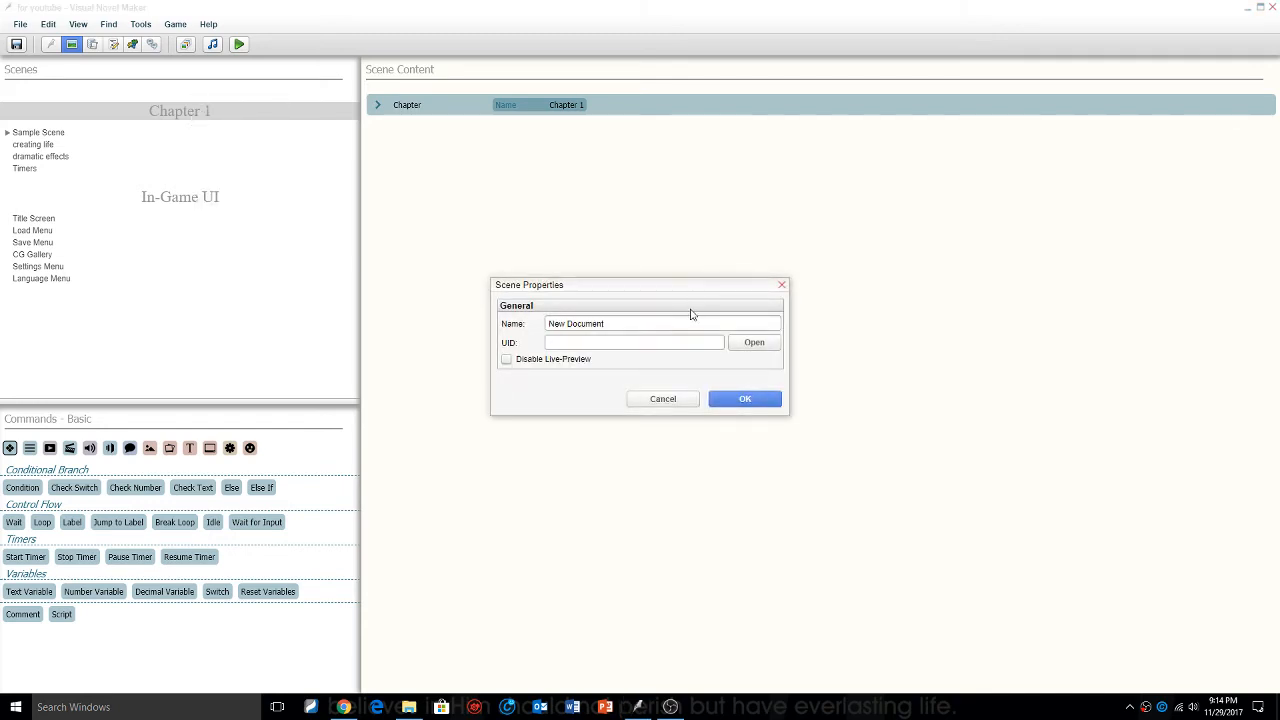
# - Create a new scene named math in Chapter 1
pyautogui.write('n')
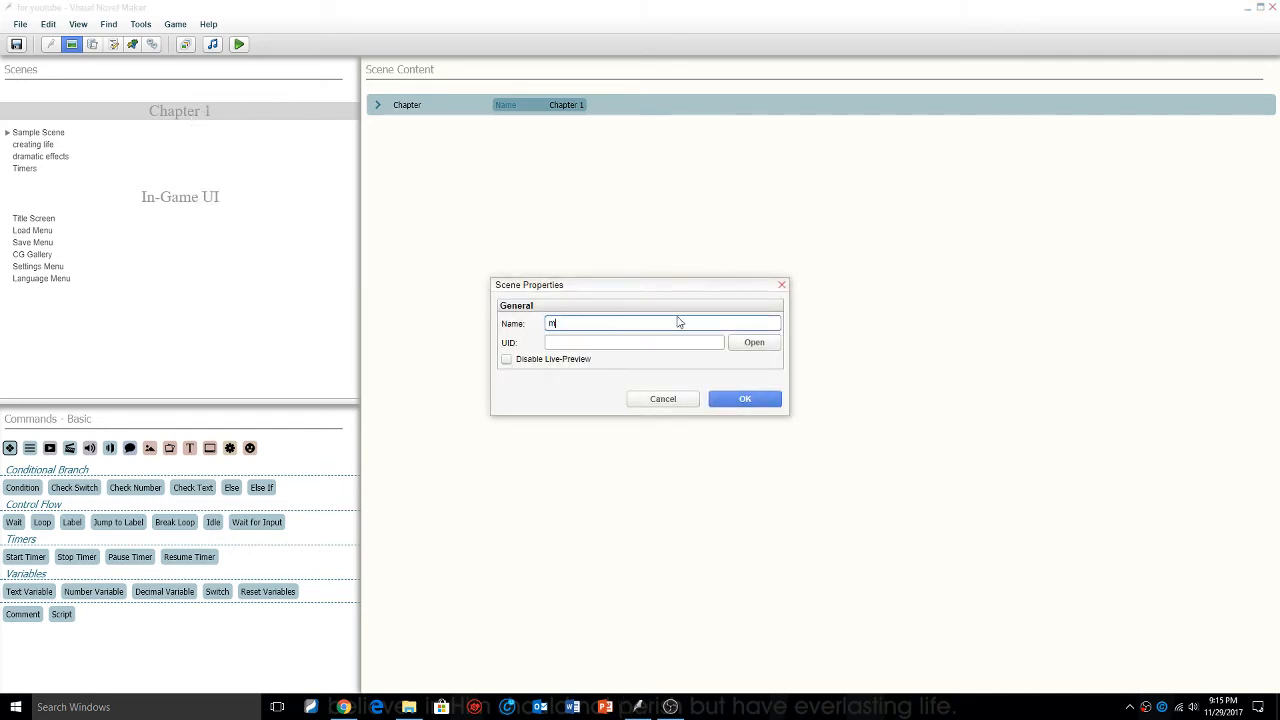
pyautogui.click(744, 398)
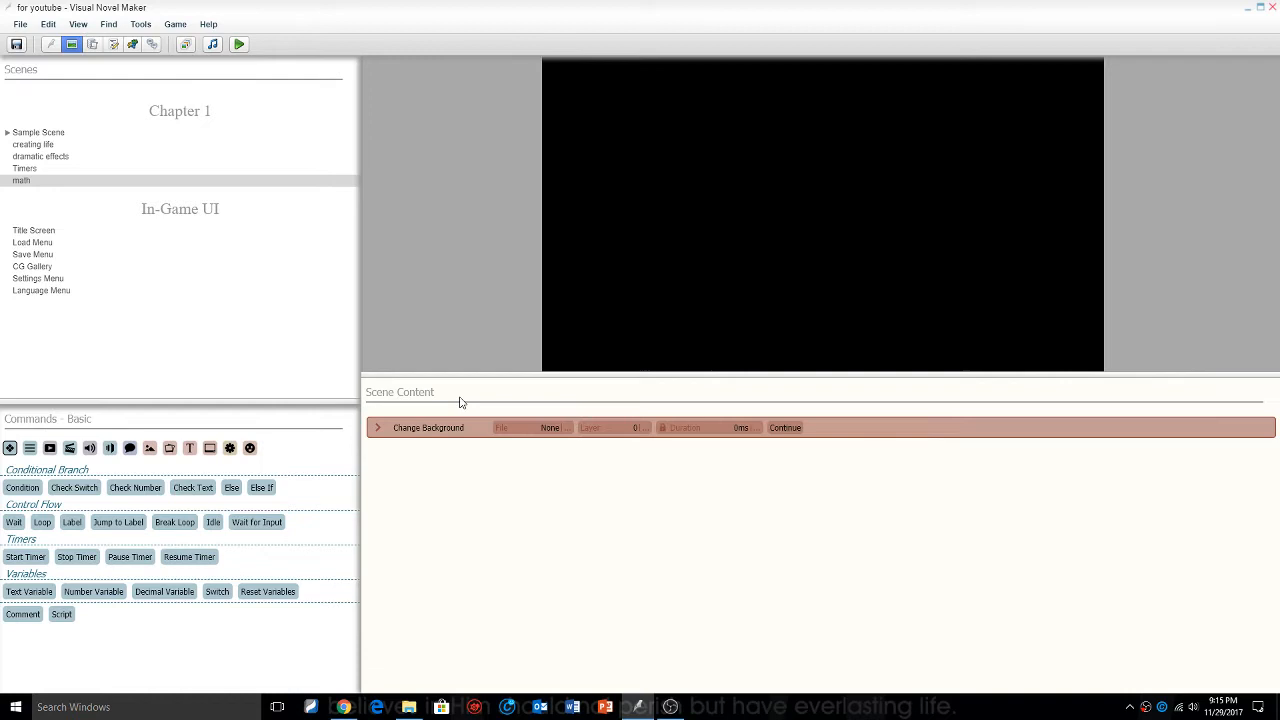
# - Set the scene background to Background_picture5 from the Special images
pyautogui.click(533, 427)
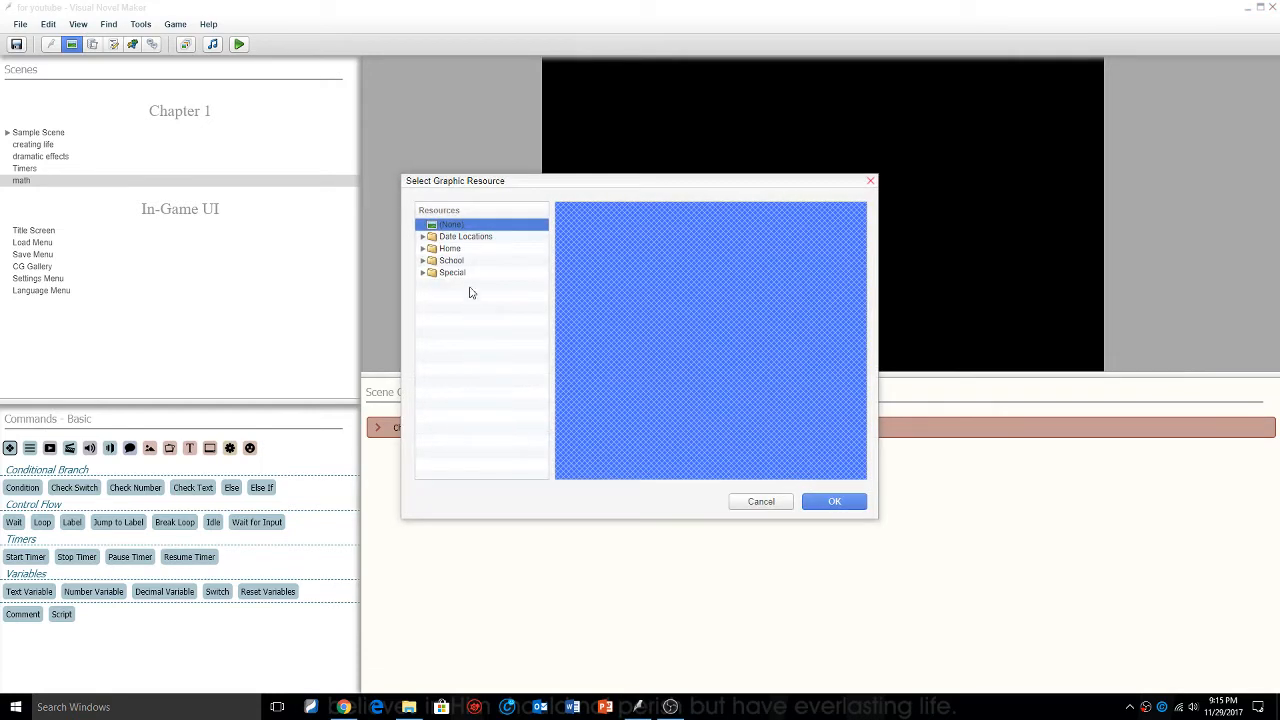
pyautogui.click(424, 272)
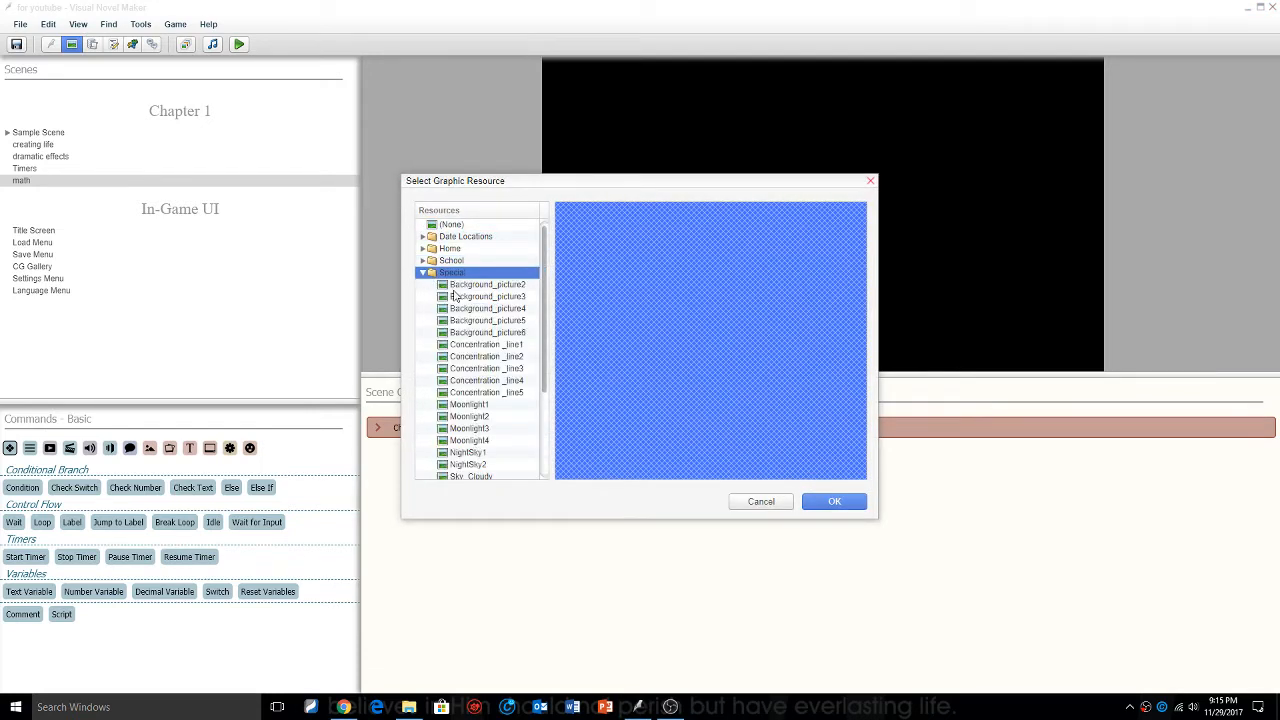
pyautogui.click(487, 356)
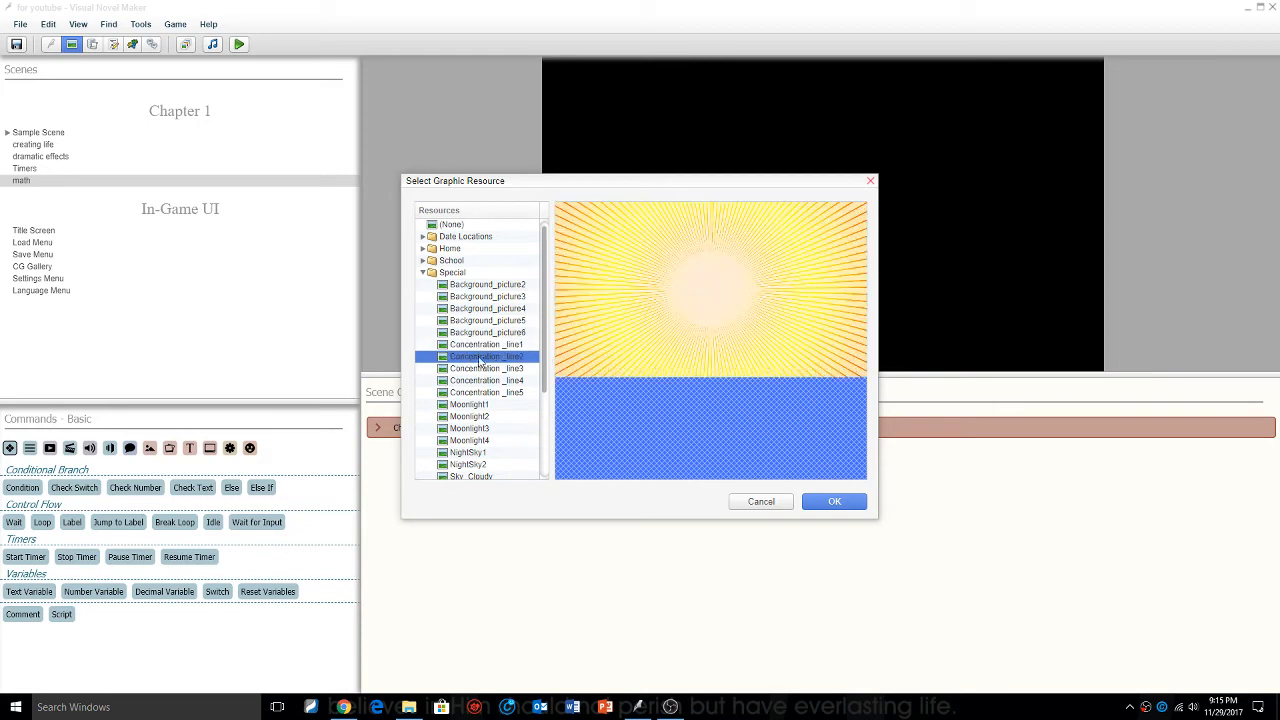
pyautogui.click(470, 416)
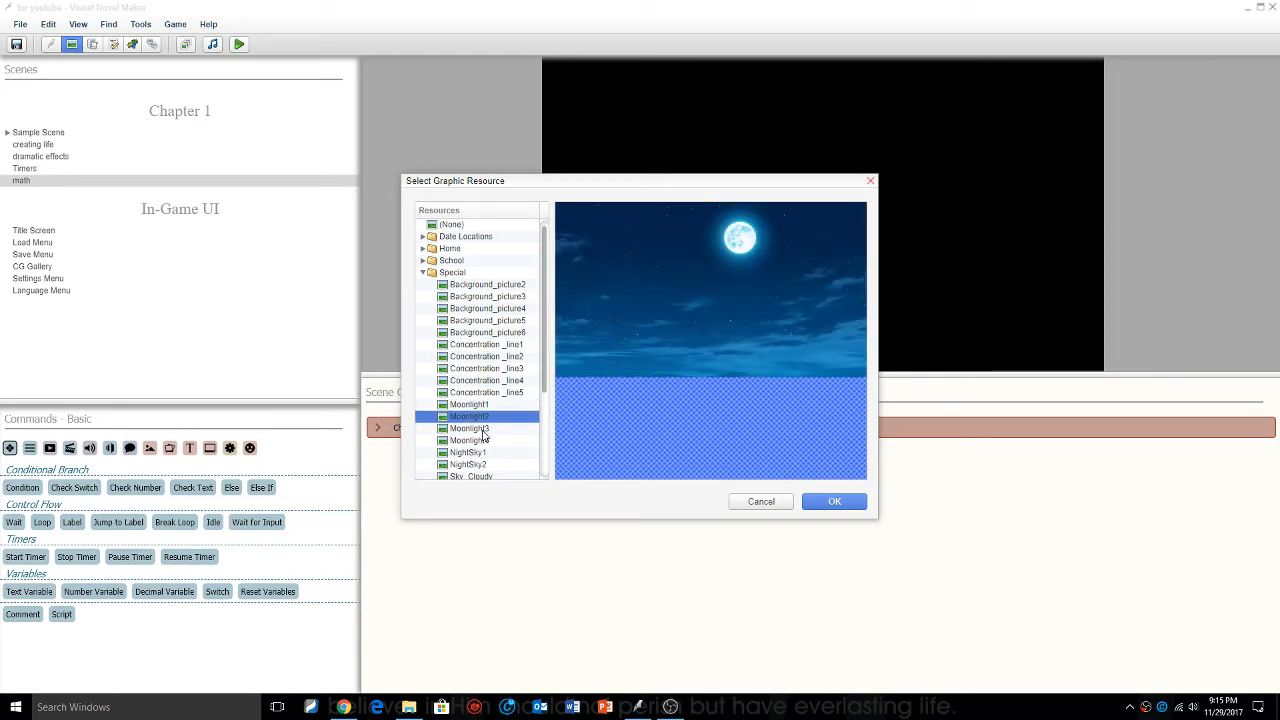
pyautogui.click(488, 320)
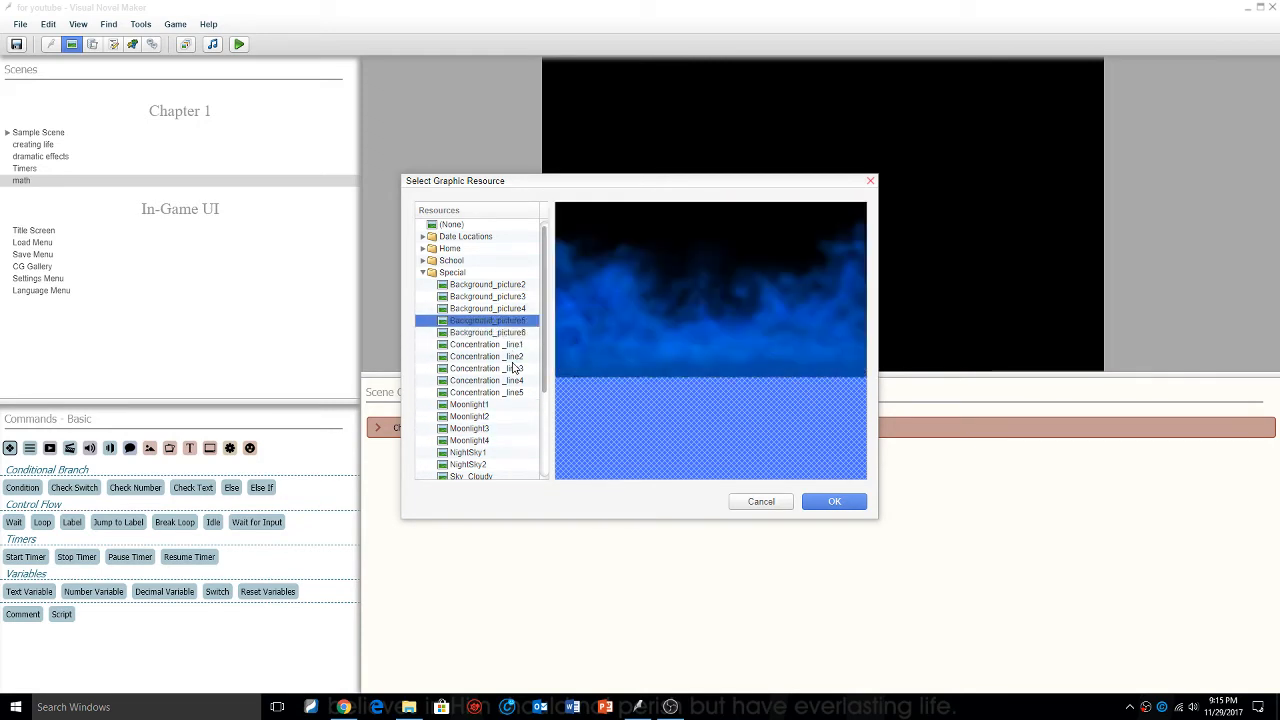
pyautogui.click(834, 501)
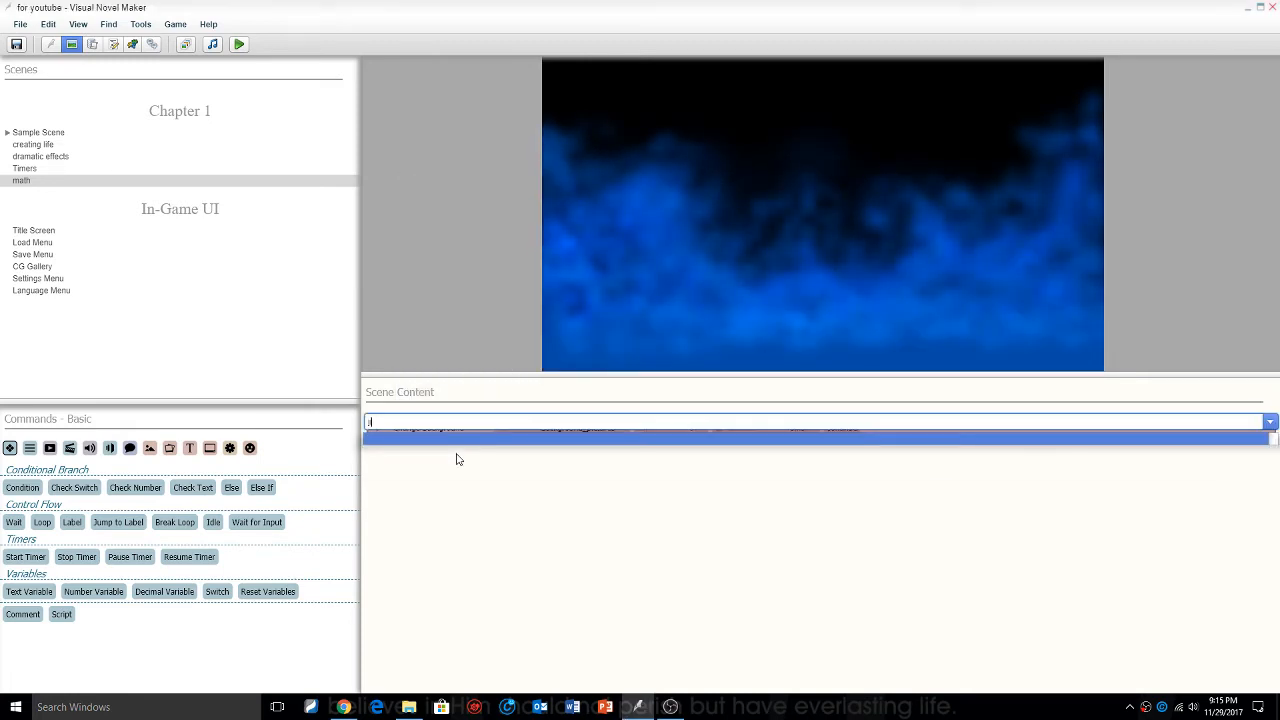
# - Add a Join Scene command bringing Cloud into the scene
pyautogui.write('jo')
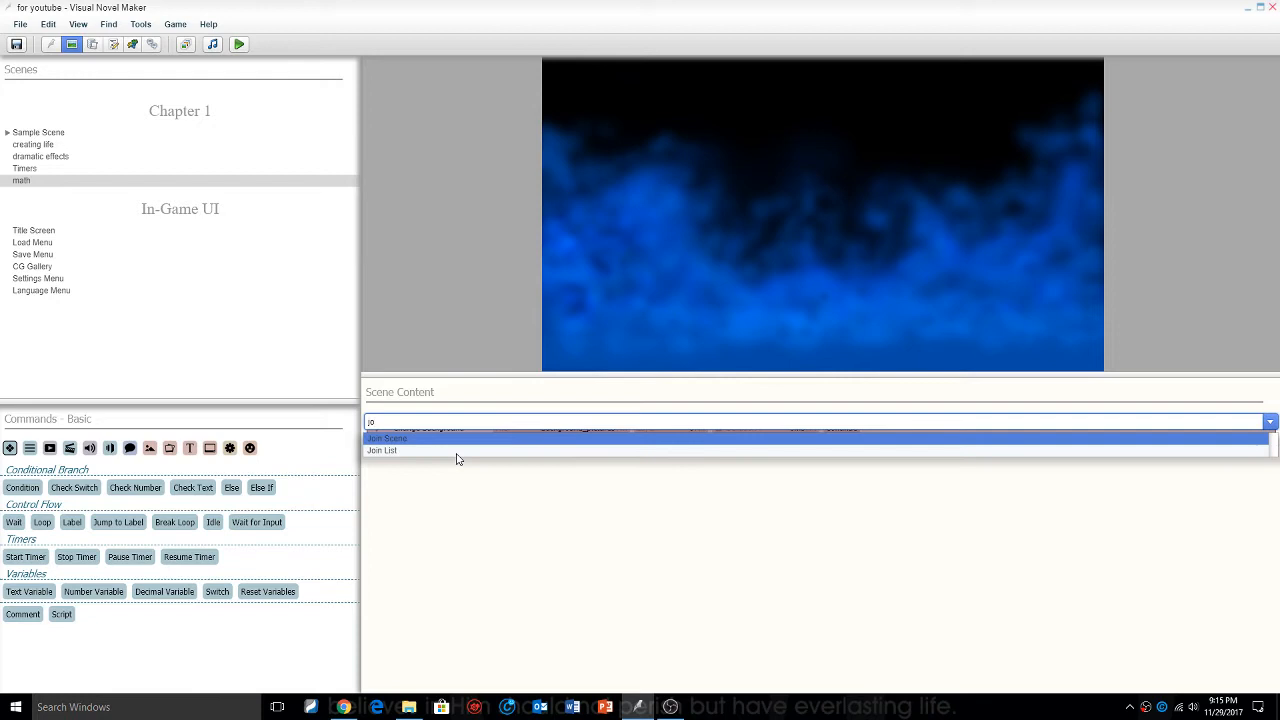
pyautogui.click(387, 438)
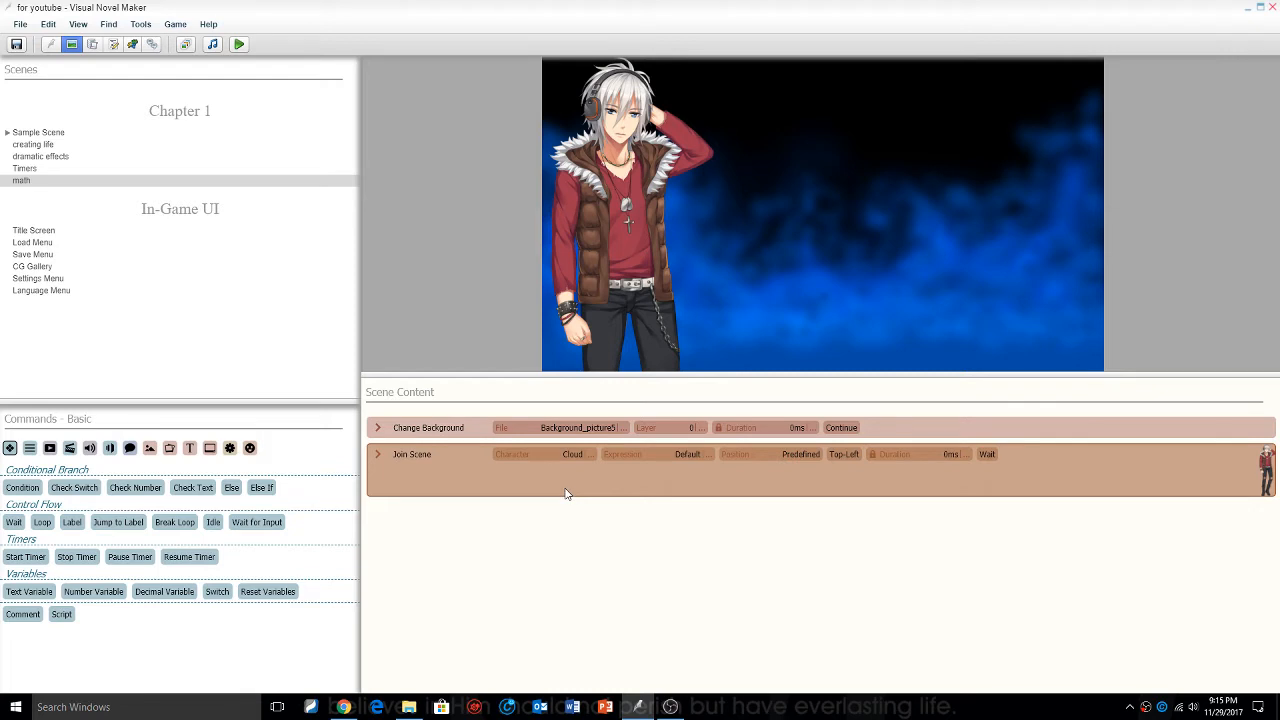
pyautogui.moveTo(566, 514)
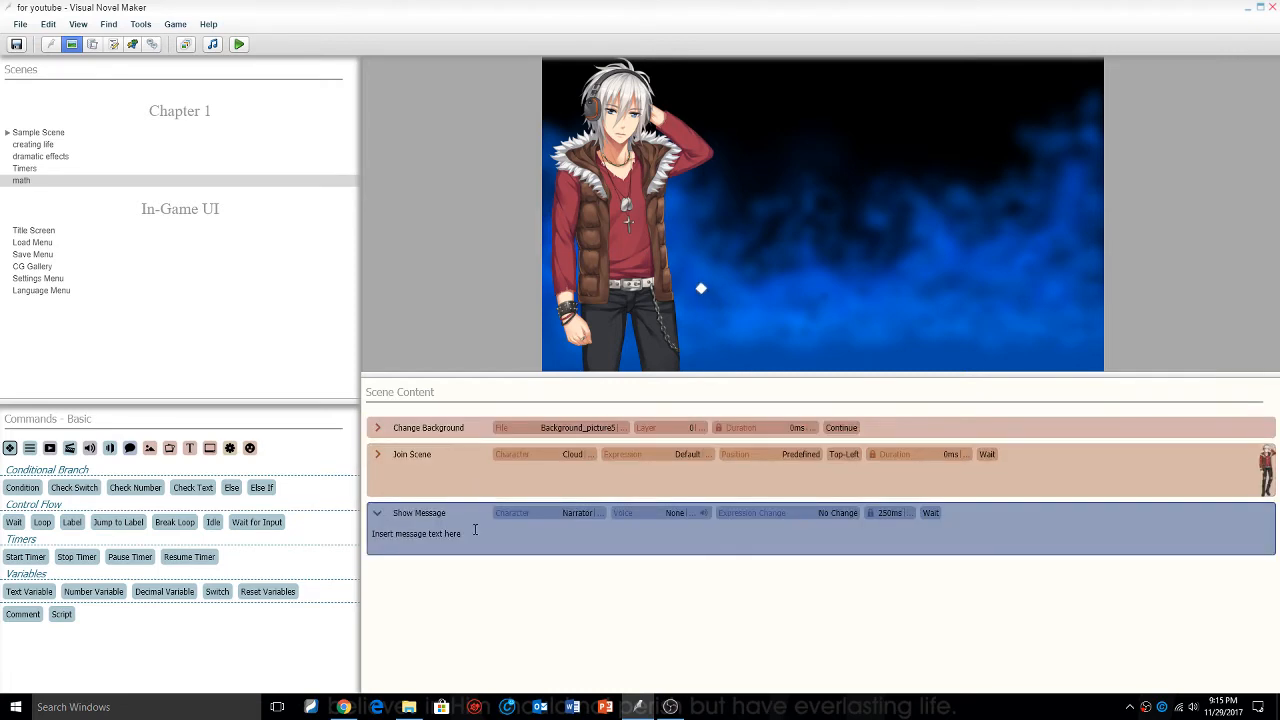
# - Add a Show Message 'What Is 2 + 2 ?' with Cloud as the speaker
pyautogui.write('W')
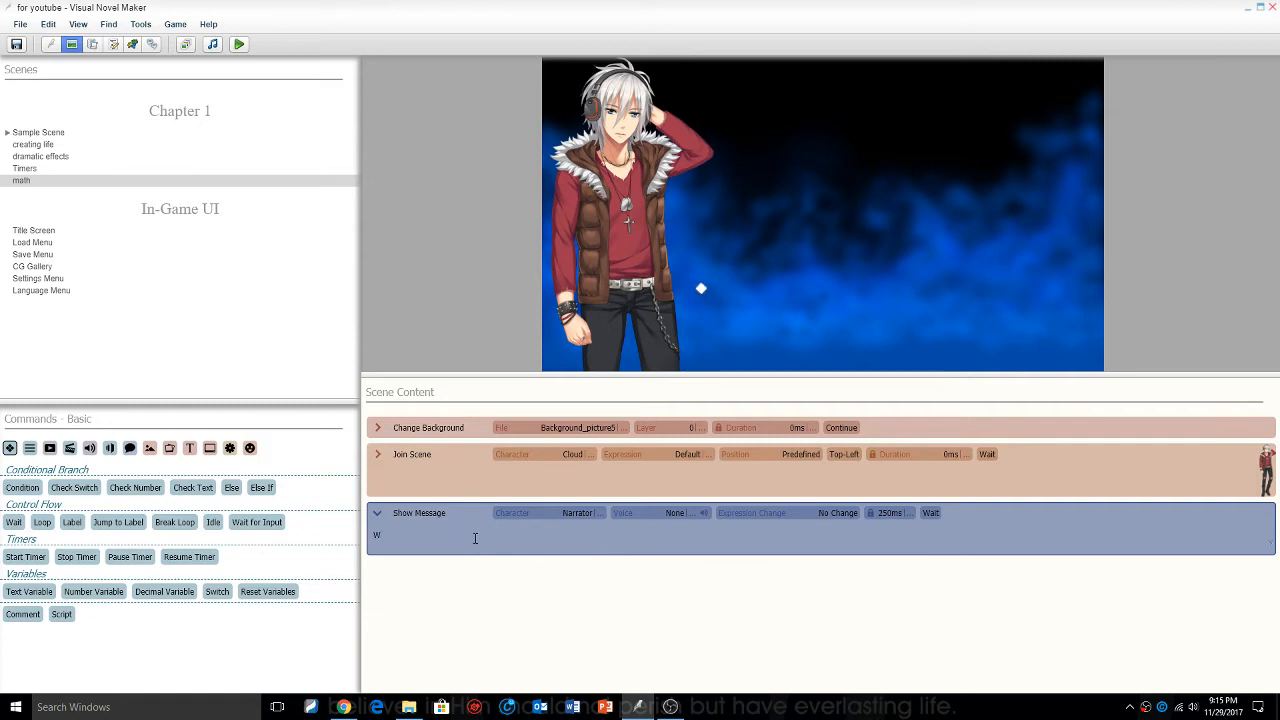
pyautogui.write('hat Is 2')
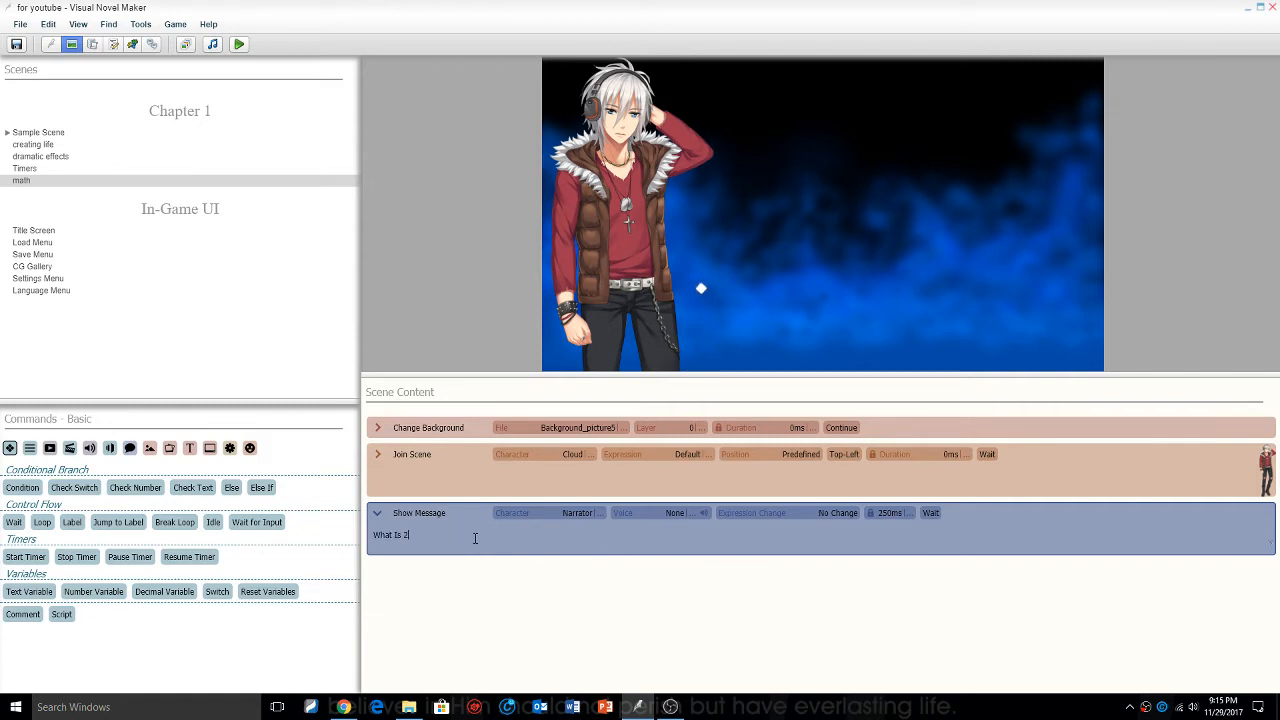
pyautogui.write('=')
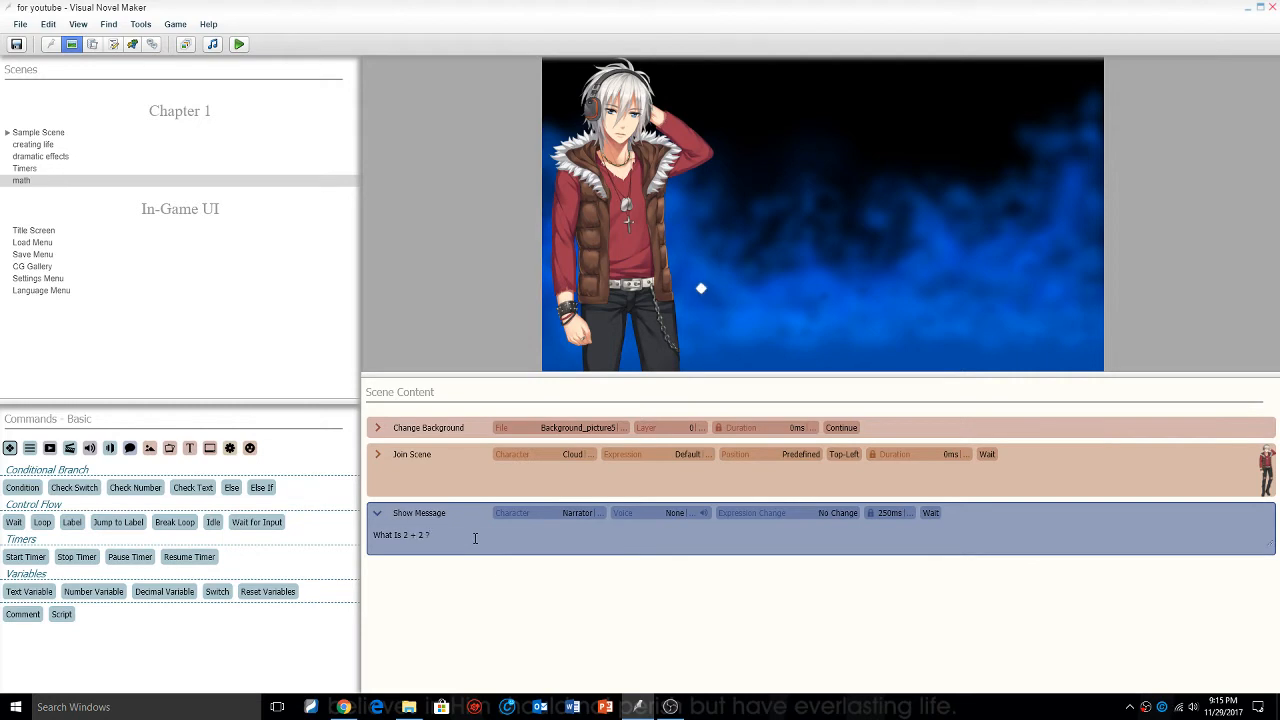
pyautogui.click(577, 512)
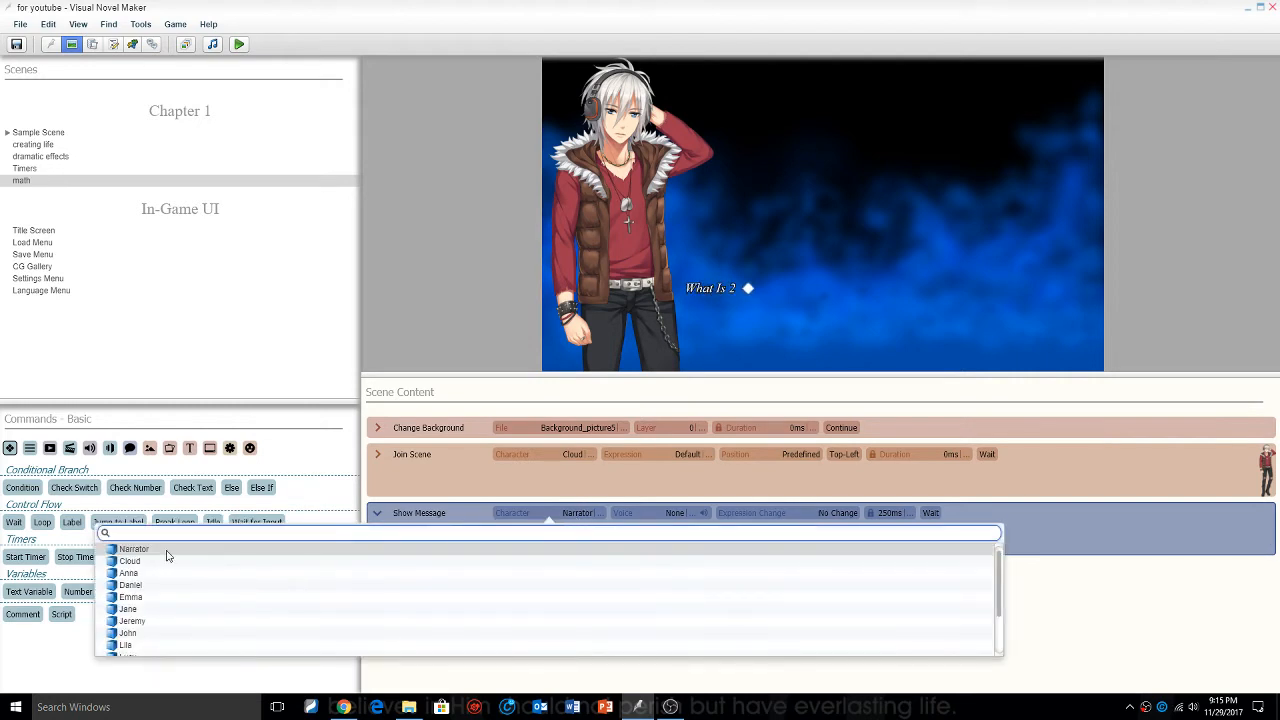
pyautogui.click(130, 560)
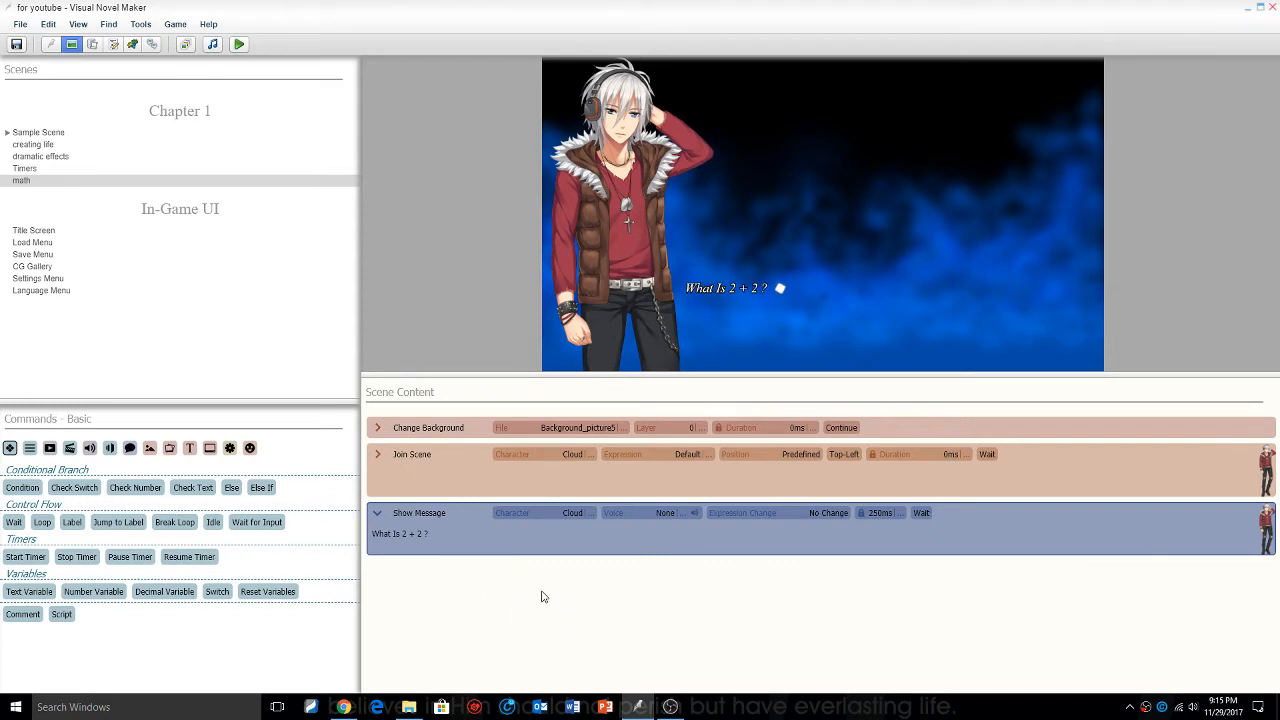
pyautogui.moveTo(548, 596)
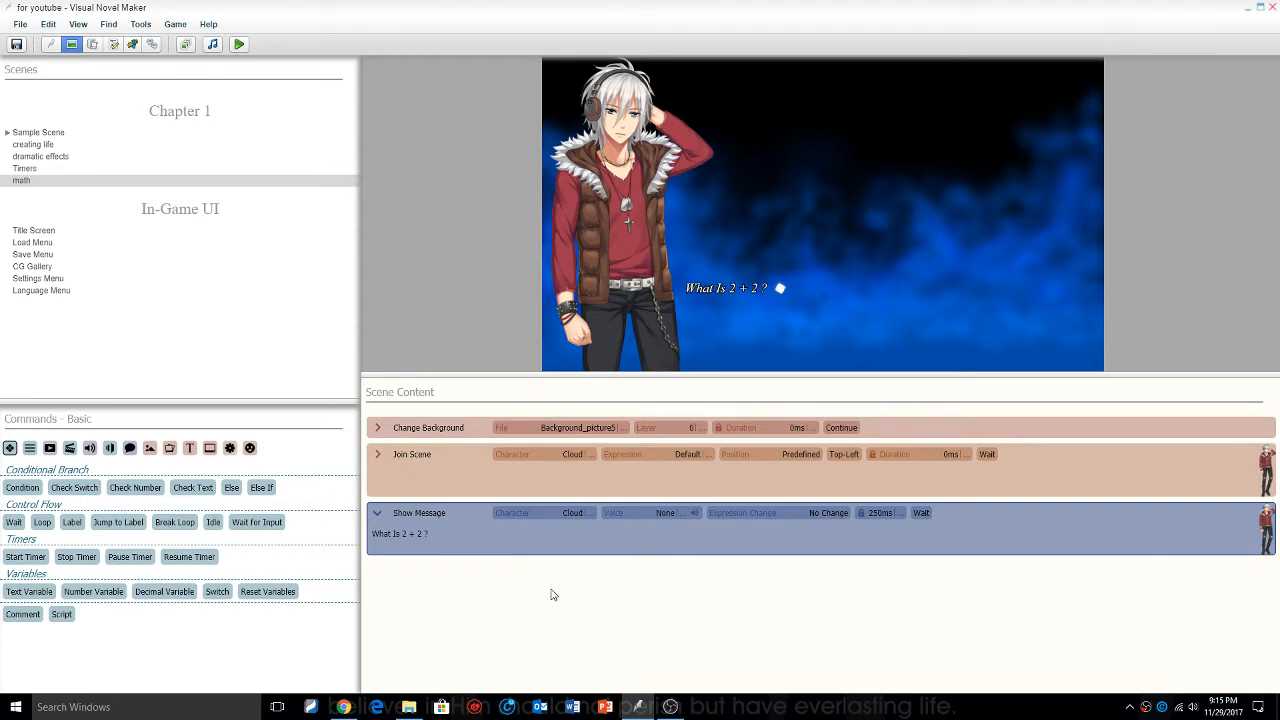
pyautogui.moveTo(518, 611)
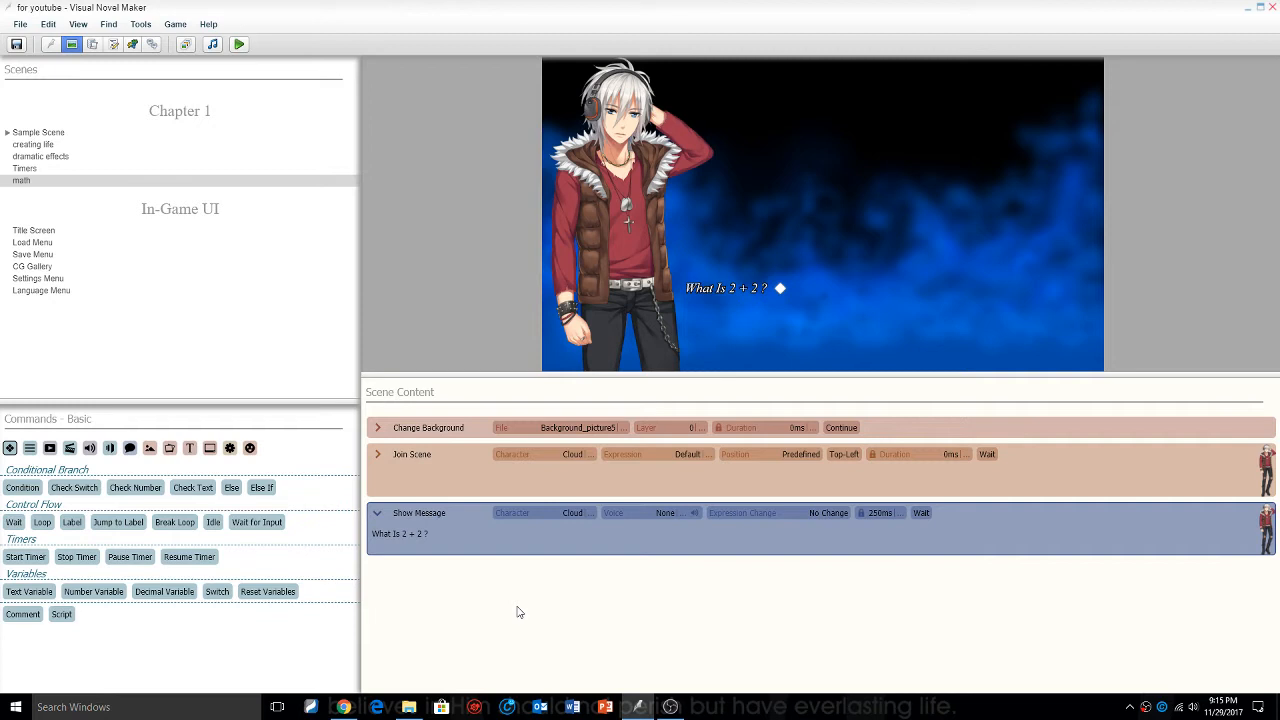
# - Add a Condition command checking the global variable 0003: math equals 0
pyautogui.write('con')
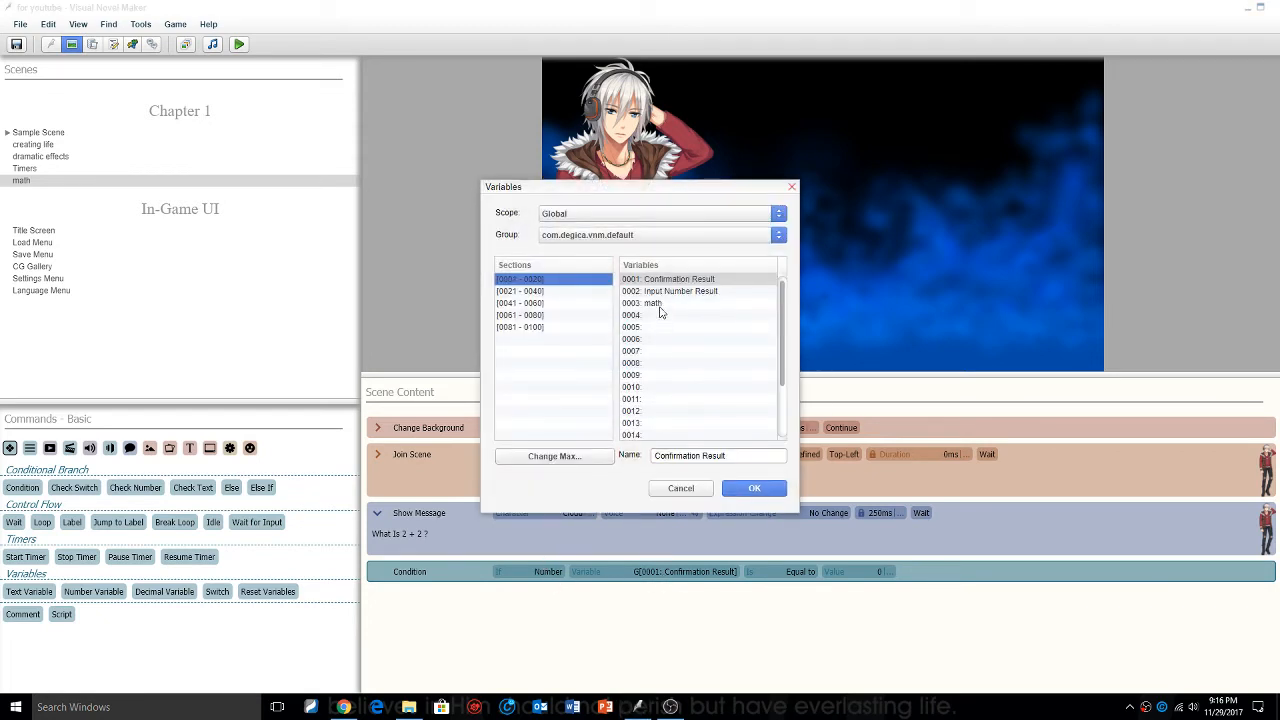
pyautogui.click(653, 303)
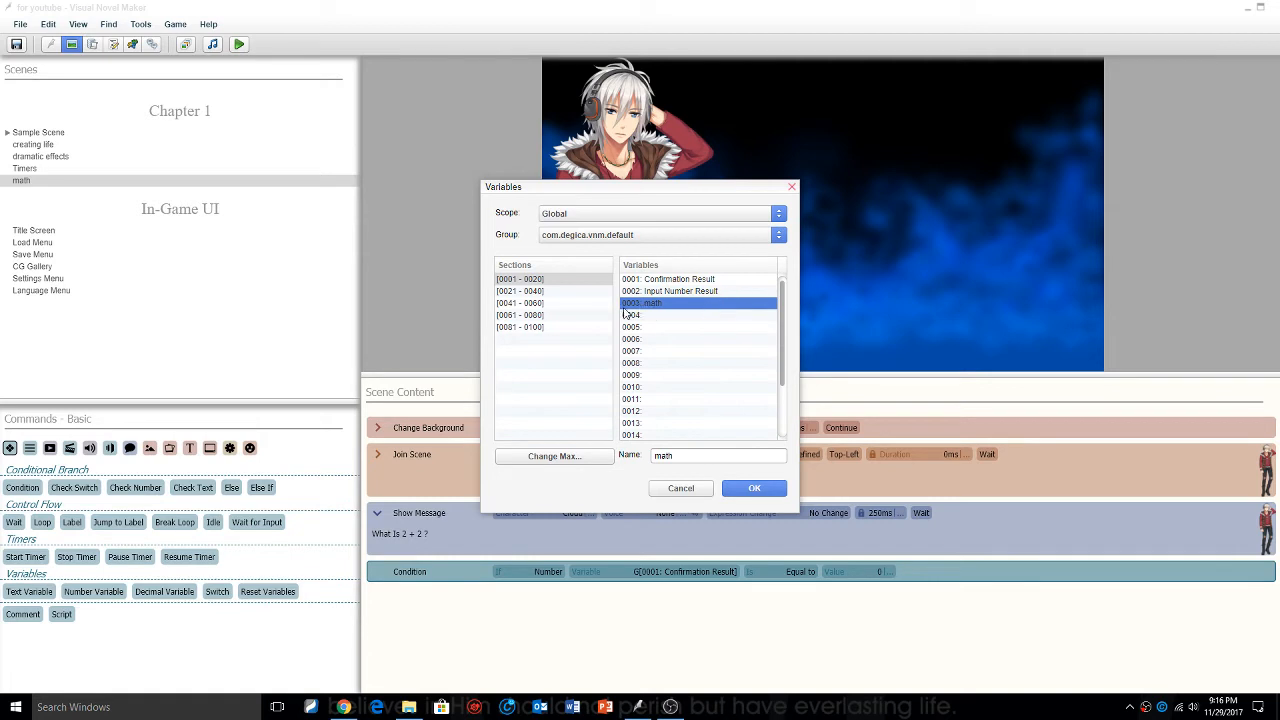
pyautogui.click(754, 488)
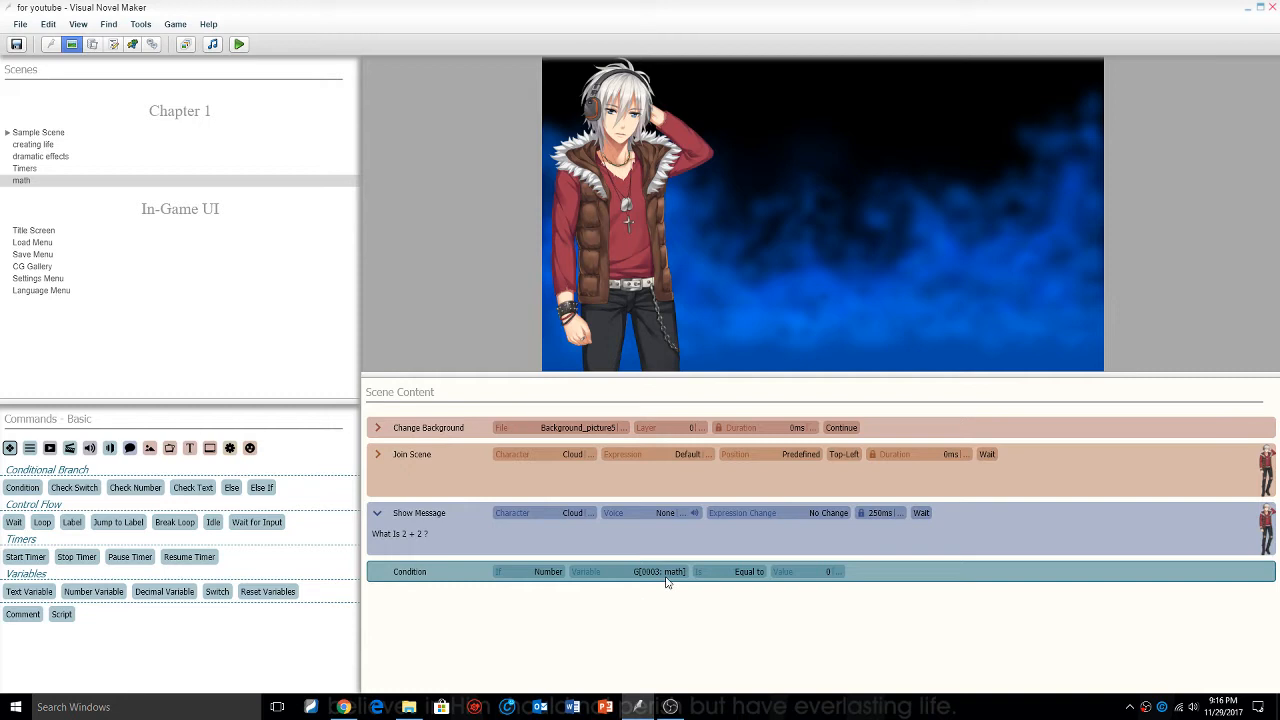
pyautogui.moveTo(717, 575)
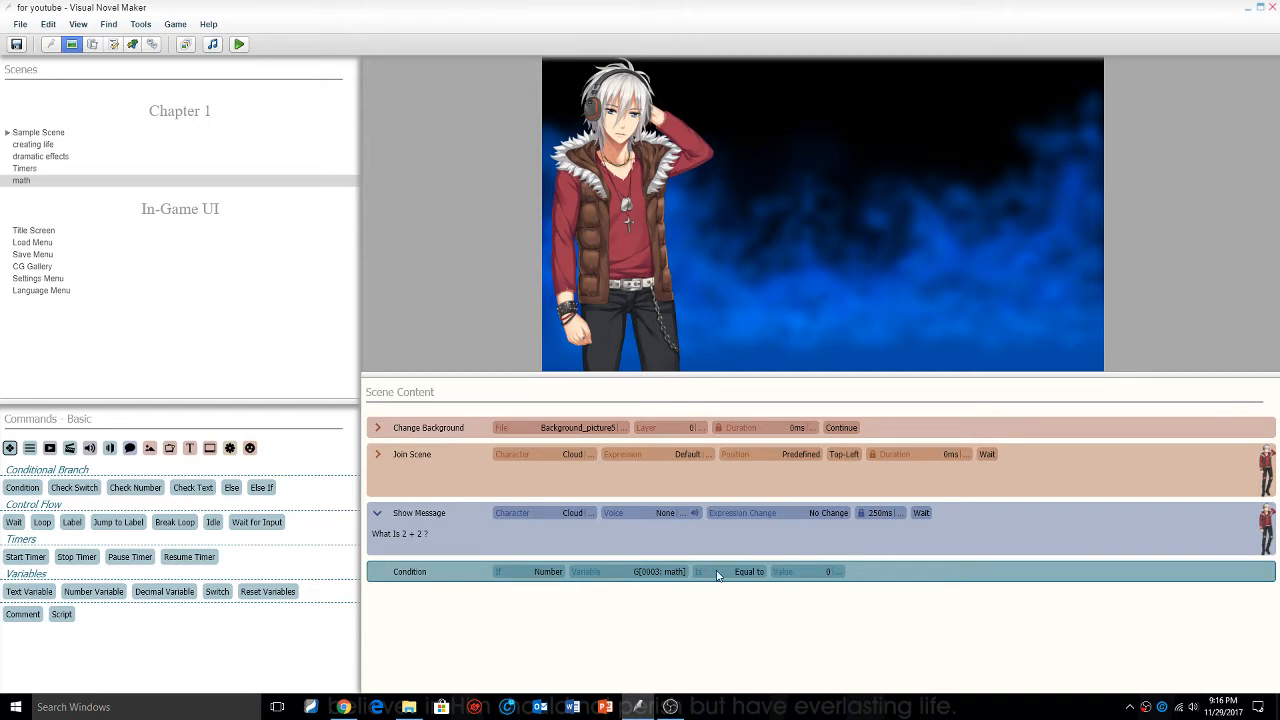
pyautogui.click(658, 571)
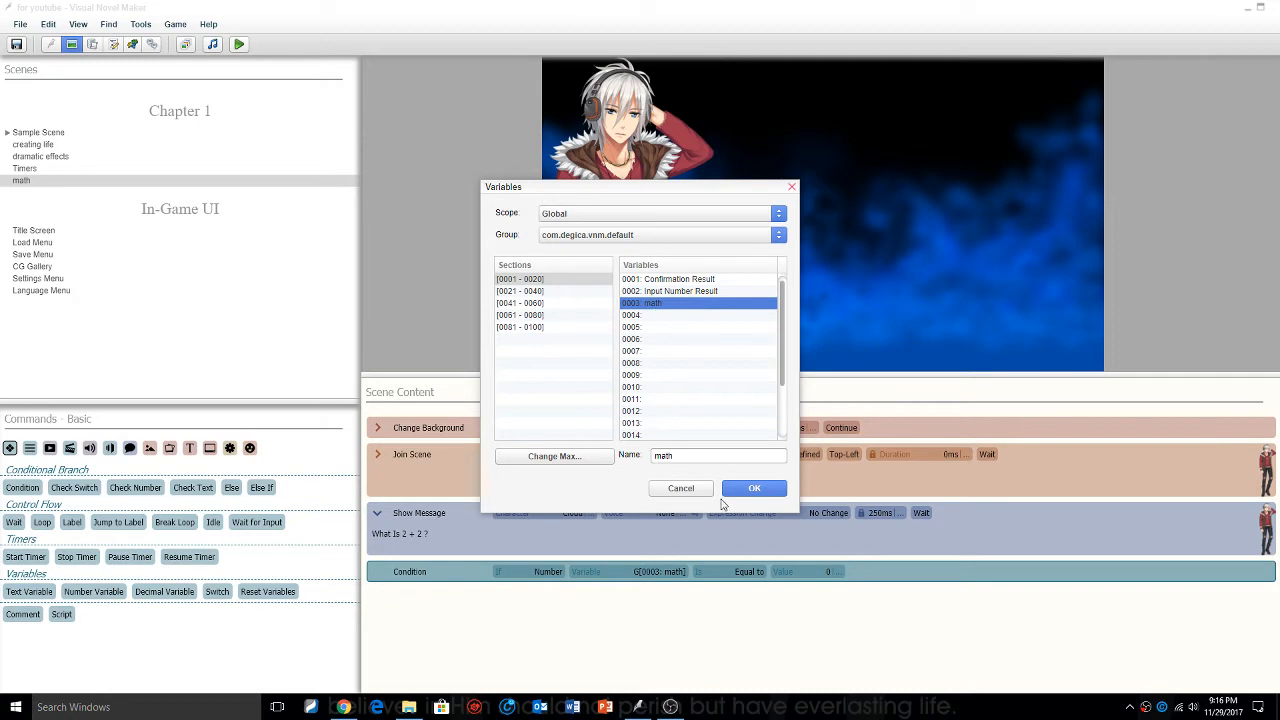
pyautogui.click(754, 488)
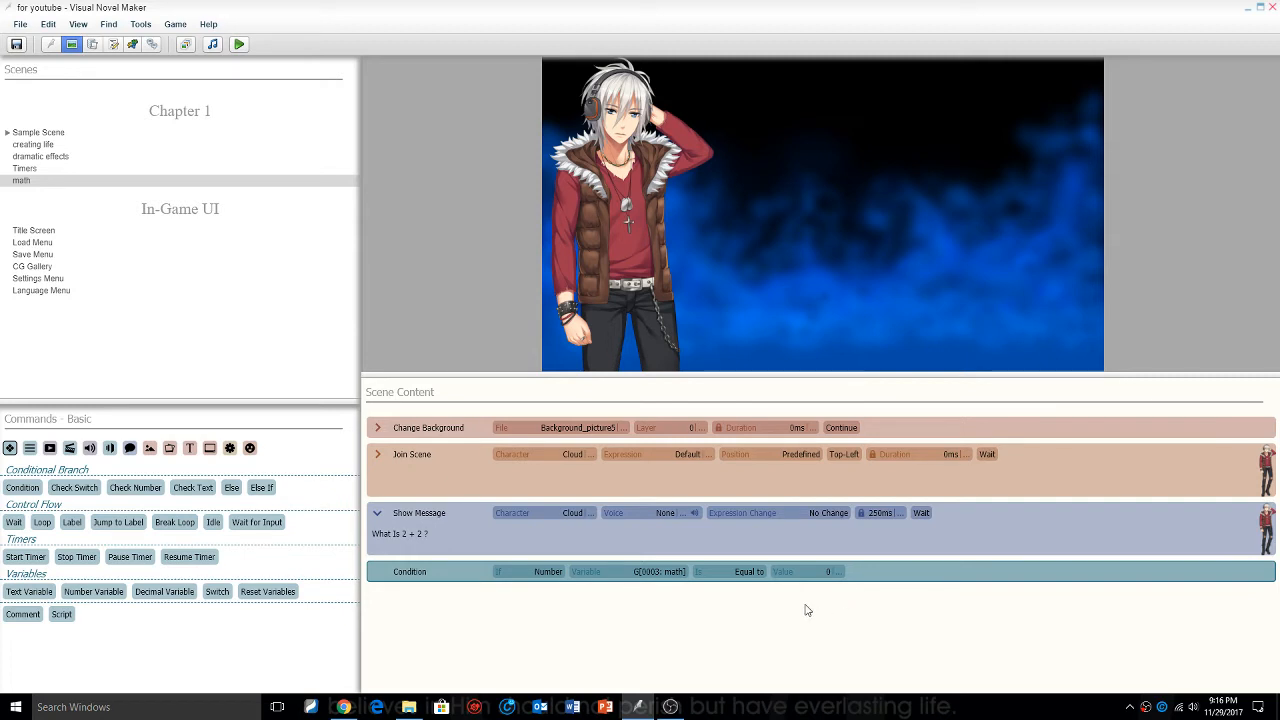
pyautogui.moveTo(475, 615)
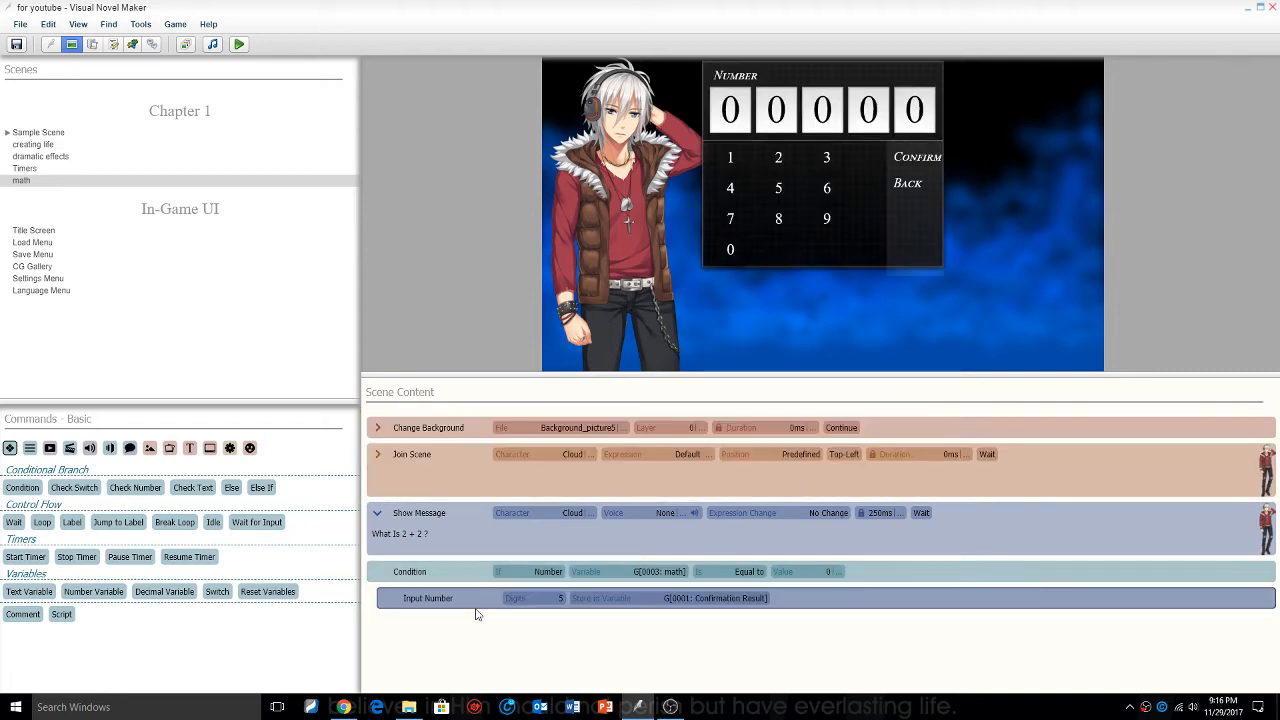
pyautogui.moveTo(1077, 232)
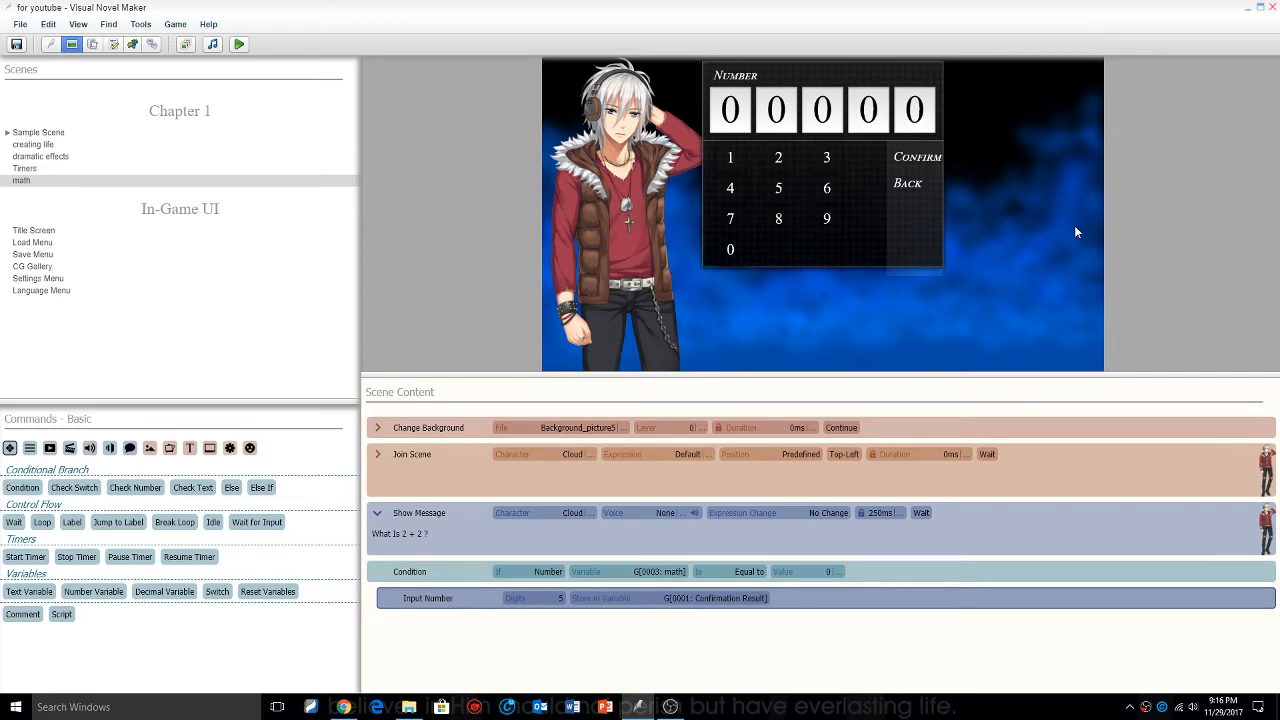
pyautogui.moveTo(511, 660)
pyautogui.write('1')
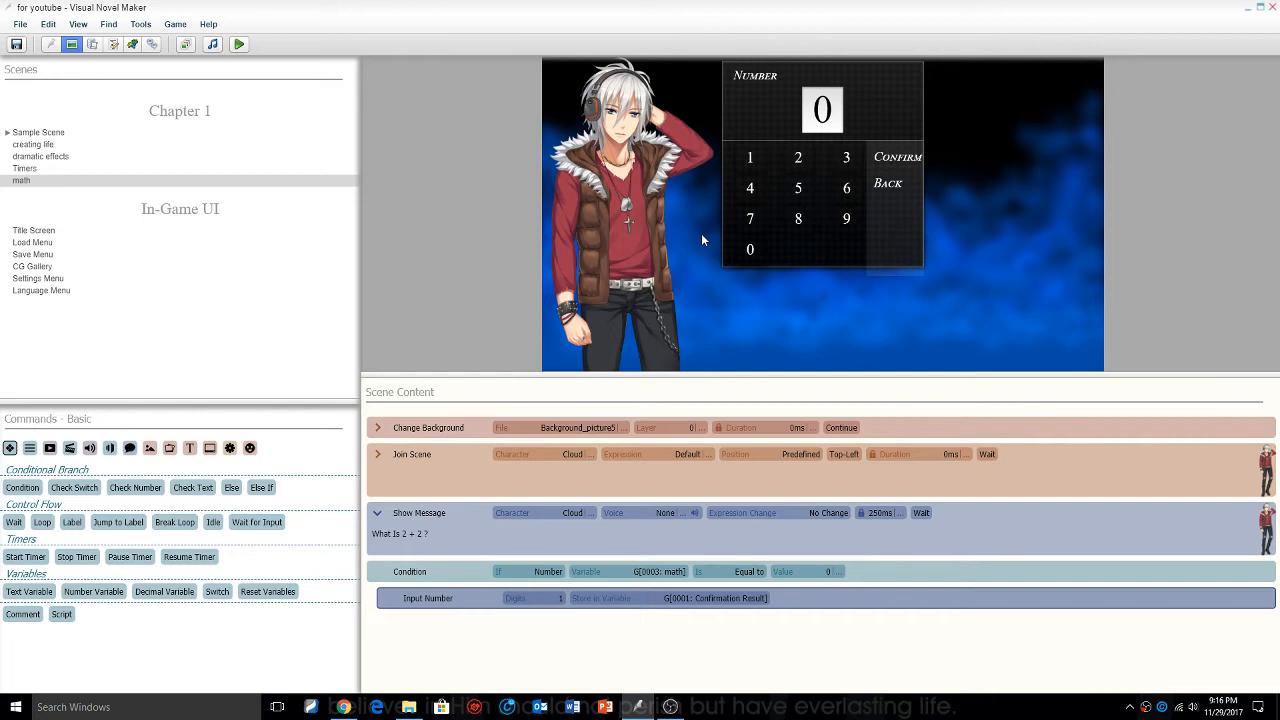
pyautogui.moveTo(653, 607)
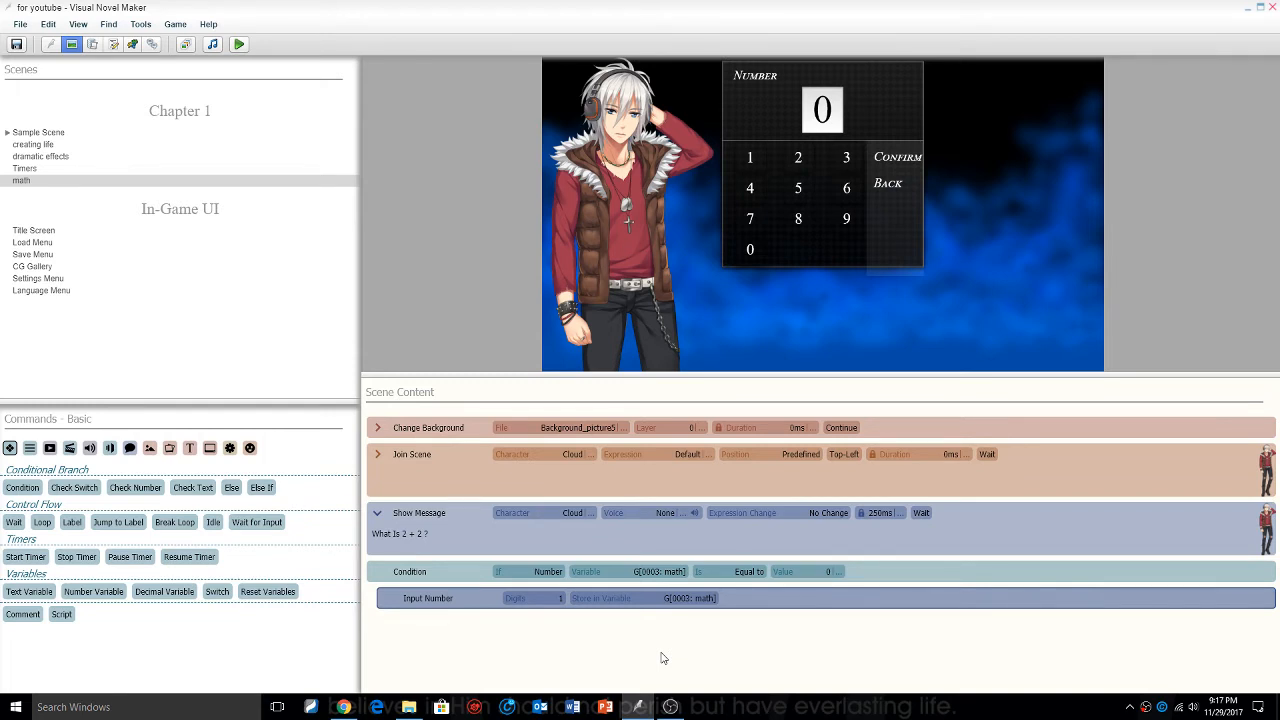
# - Add a Check Number command testing math equals 2, jumping to label yes
pyautogui.write('check')
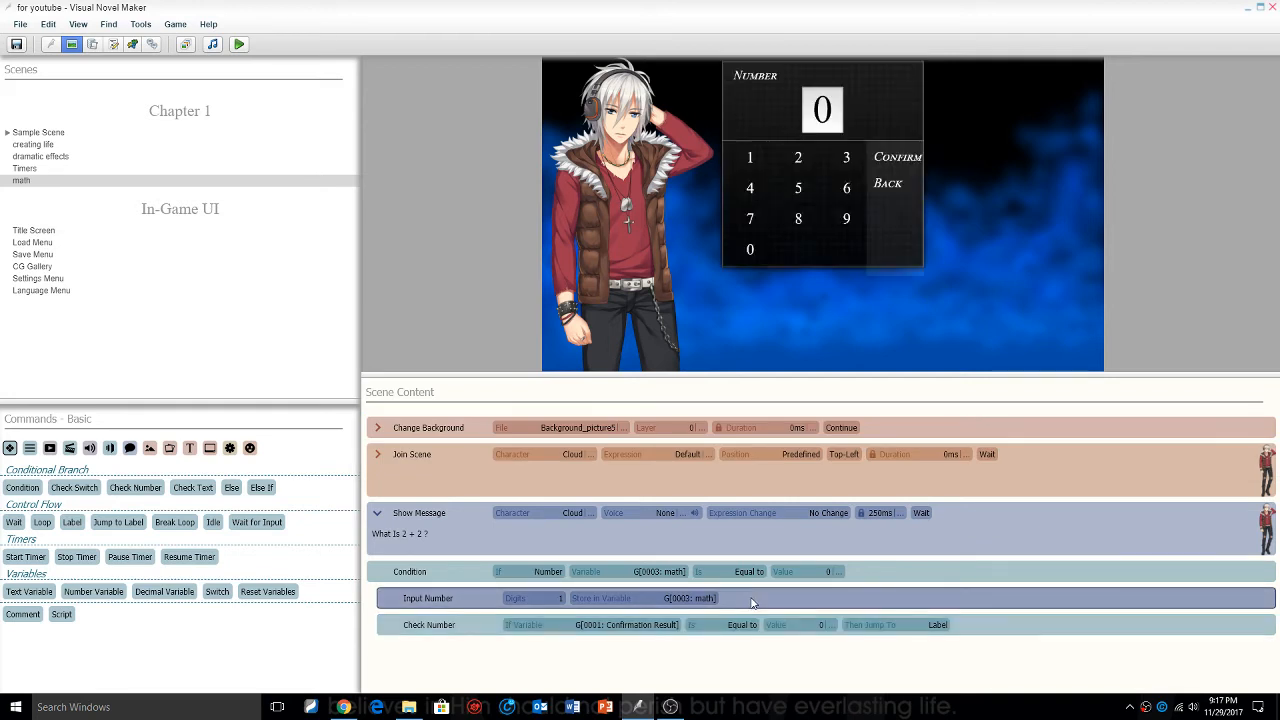
pyautogui.click(520, 624)
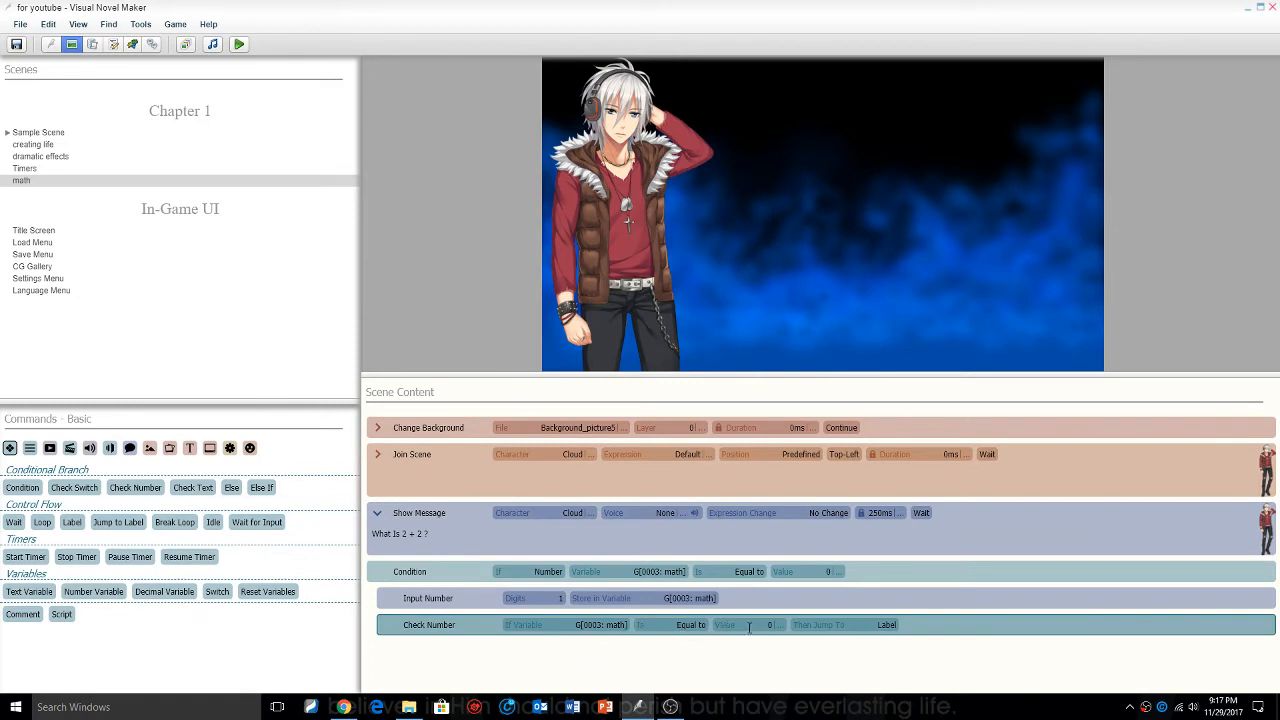
pyautogui.write('2')
pyautogui.click(882, 624)
pyautogui.write('yes')
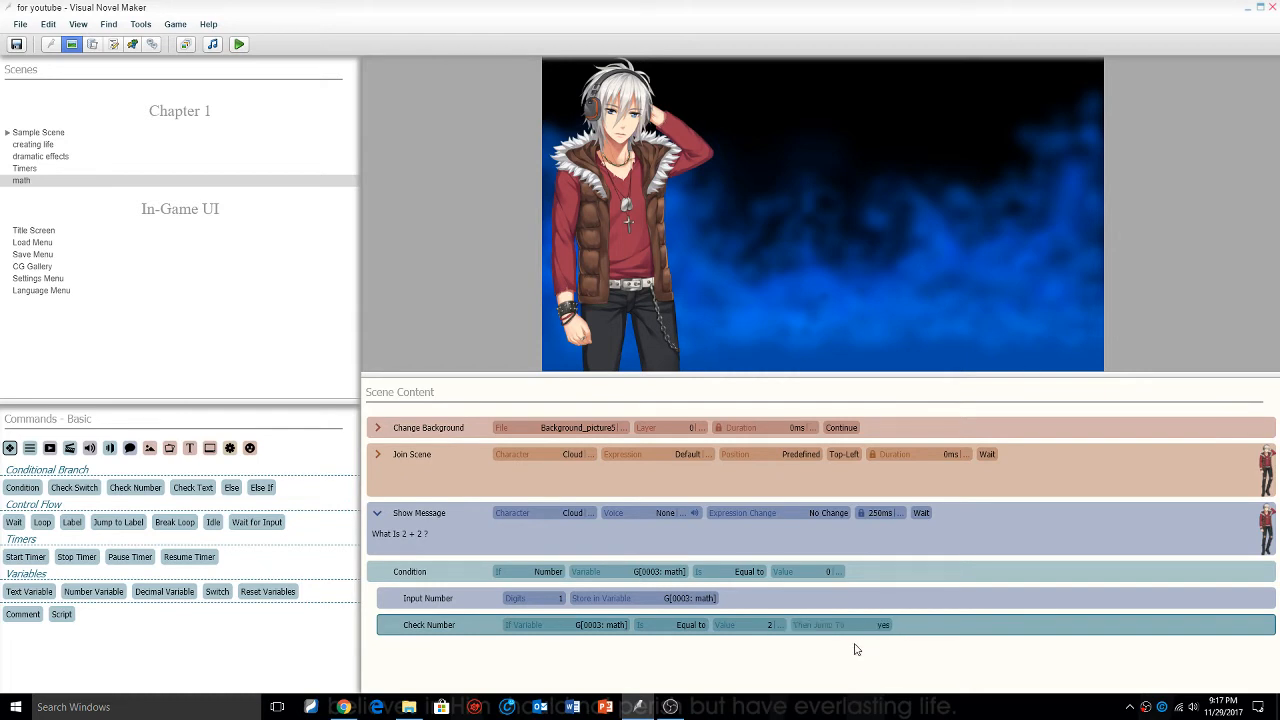
pyautogui.moveTo(853, 648)
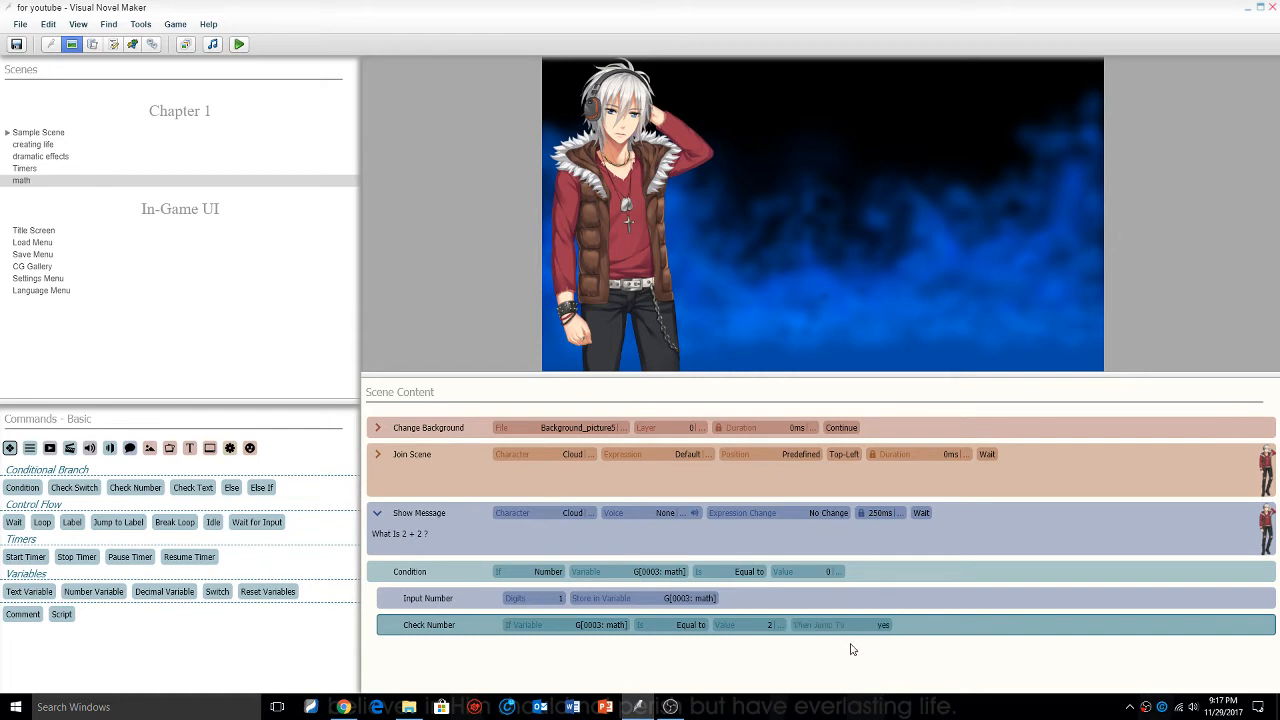
pyautogui.moveTo(798, 657)
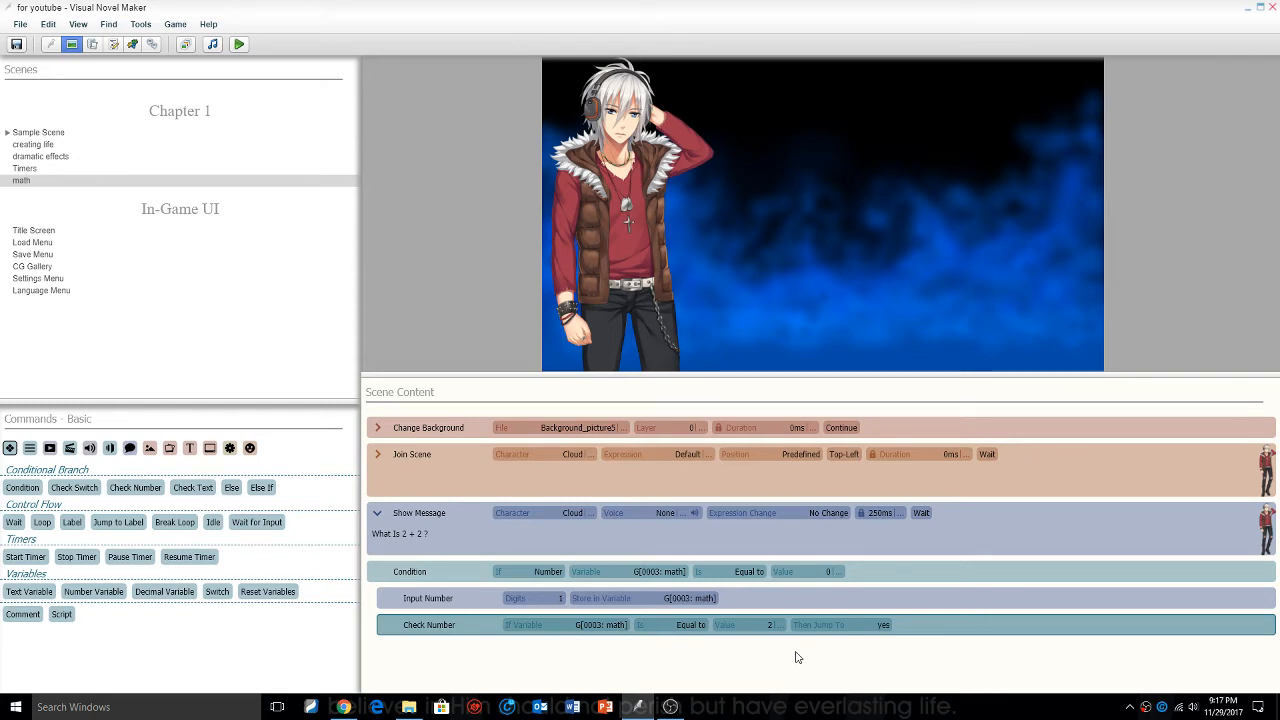
# - Add a Show Message 'Wrong !' spoken by Cloud
pyautogui.write('show')
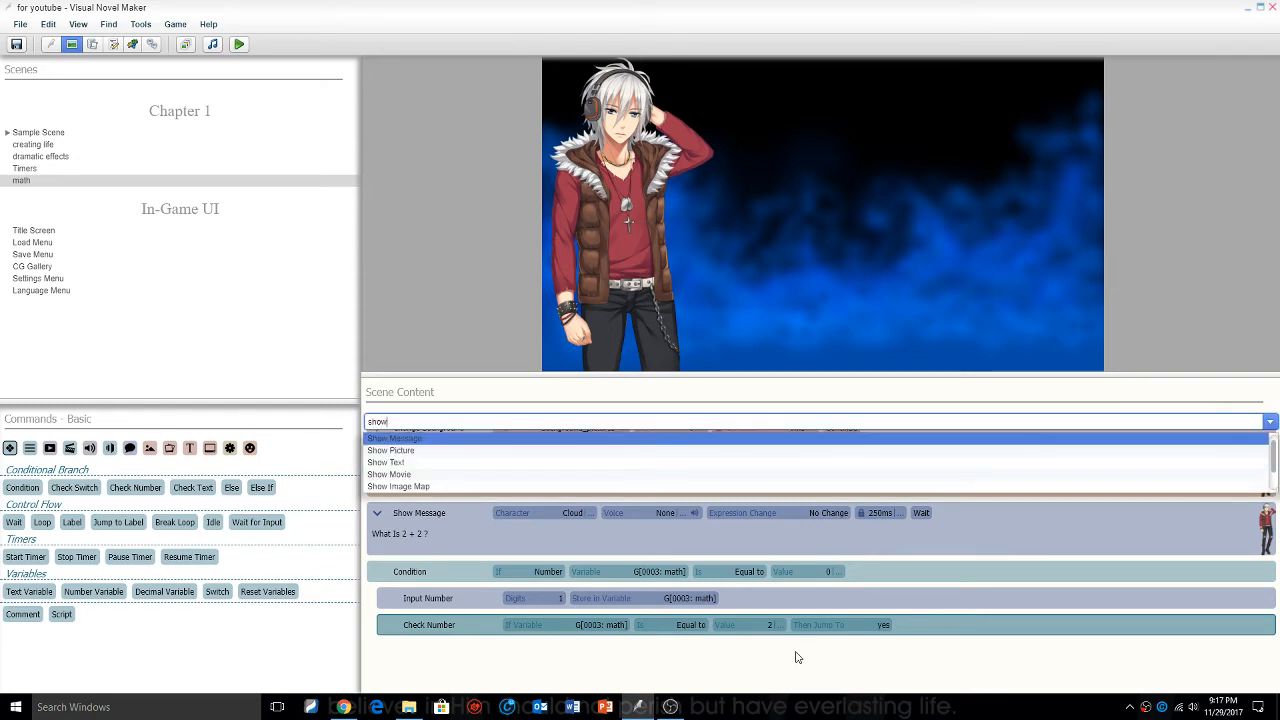
pyautogui.click(394, 438)
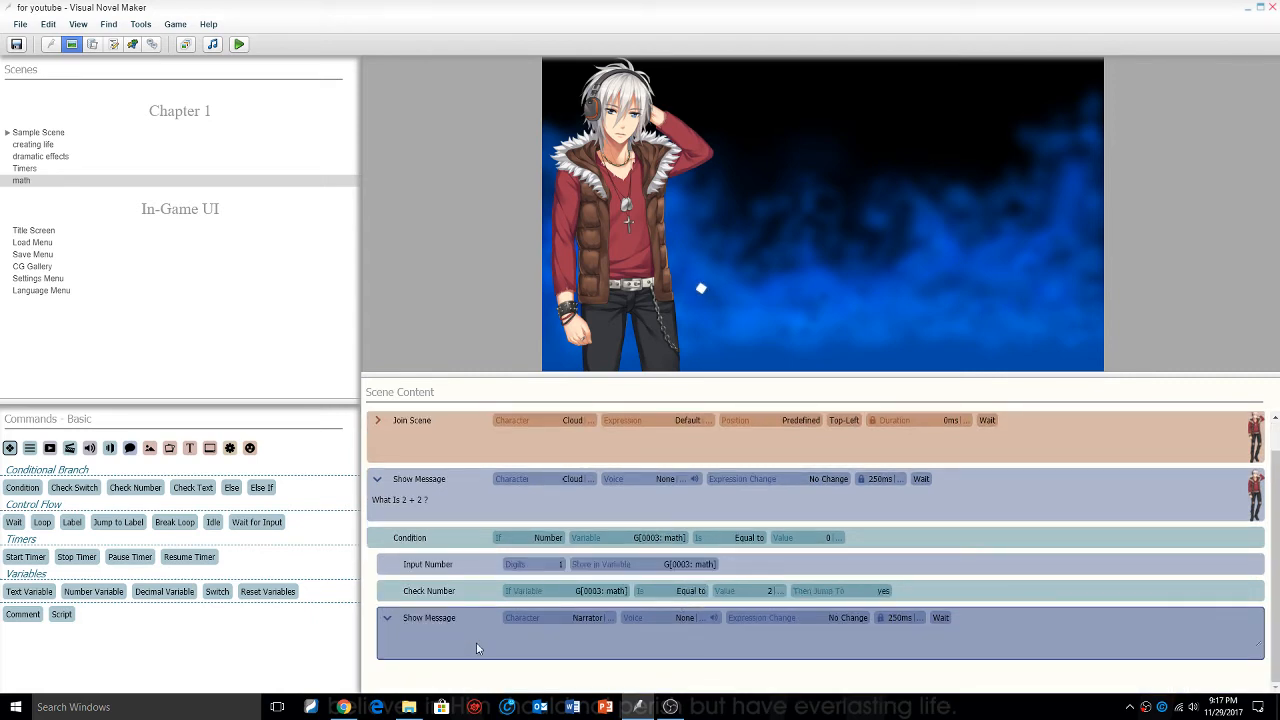
pyautogui.write('Wrong @')
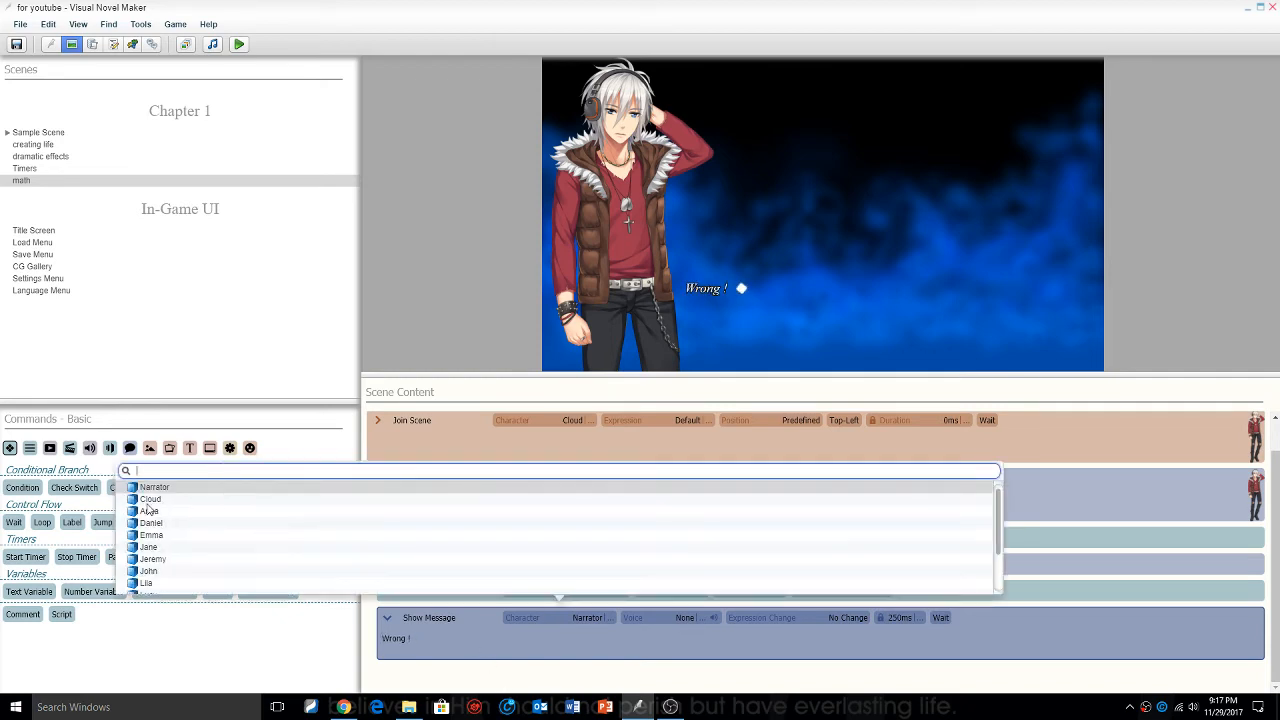
pyautogui.click(150, 499)
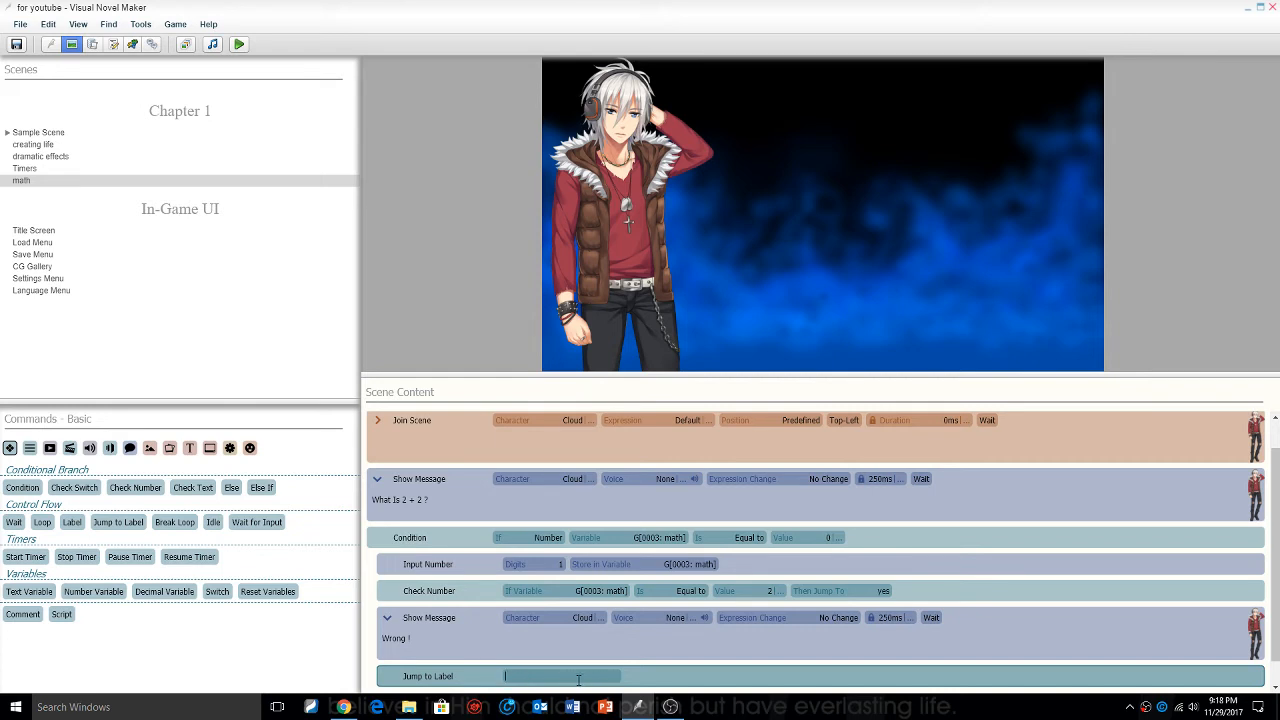
# - Target the jump at label no and add a Label named yes after it
pyautogui.write('no')
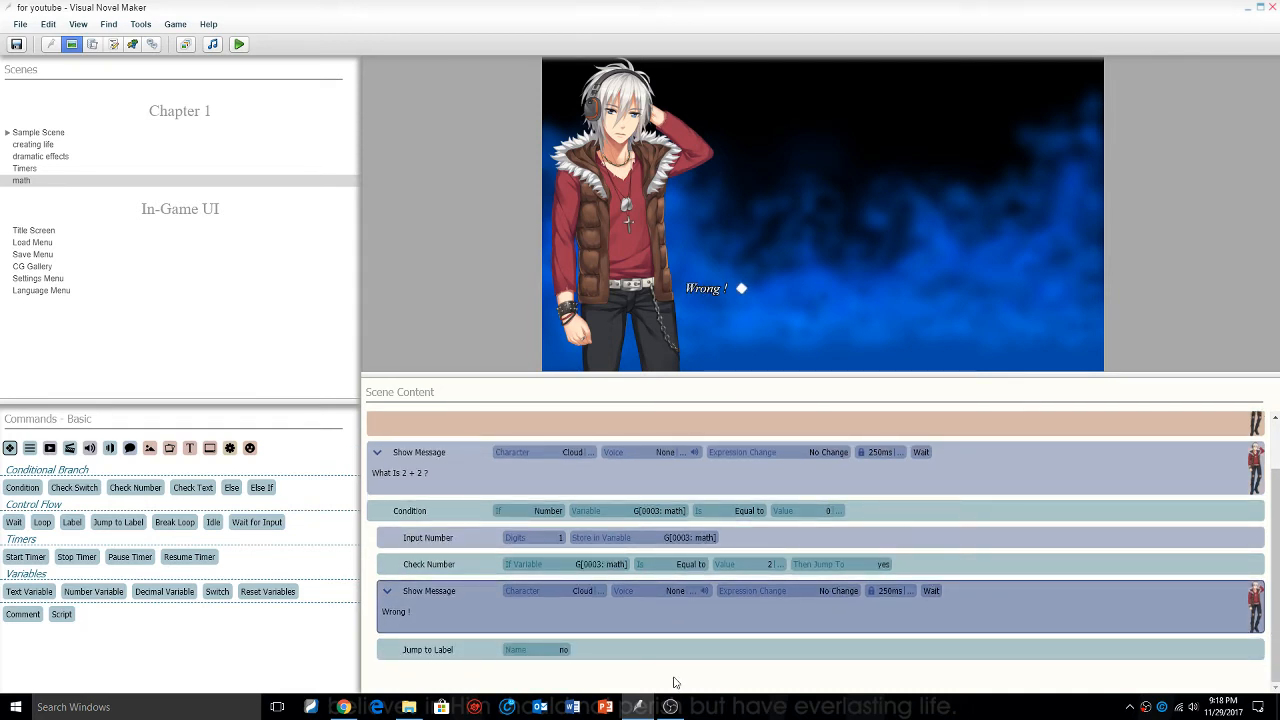
pyautogui.write('lab')
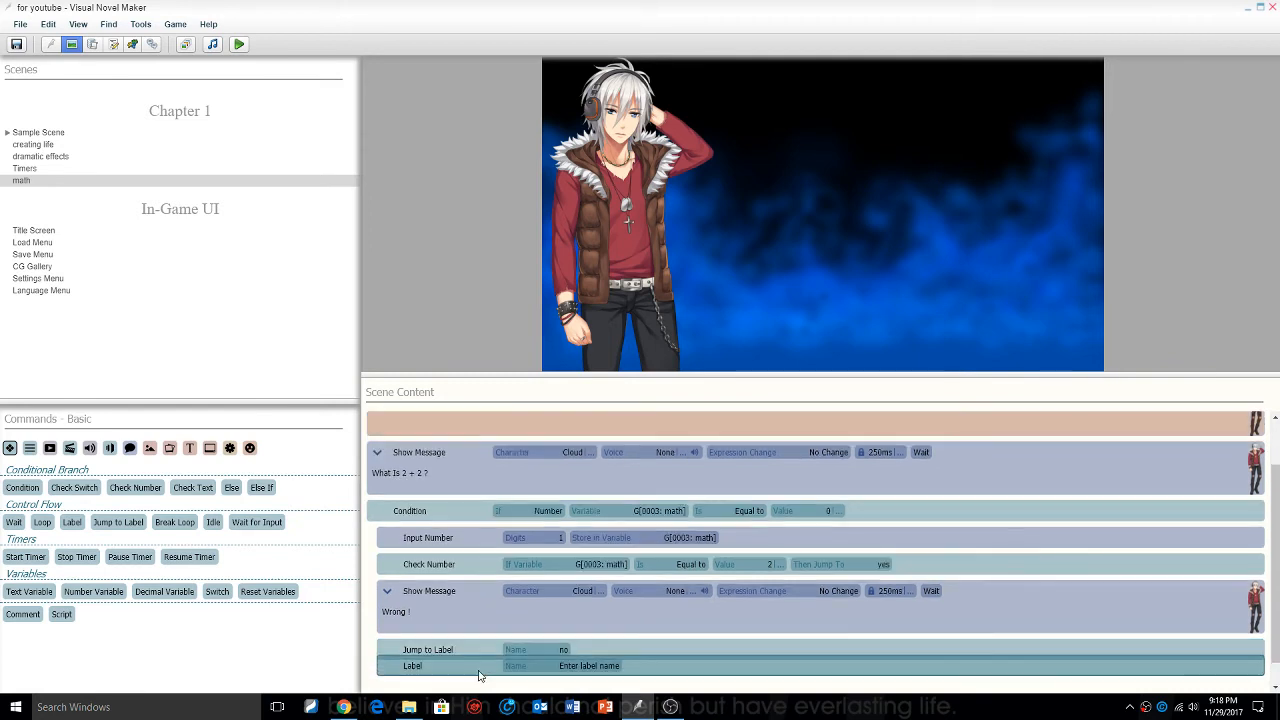
pyautogui.write('yes')
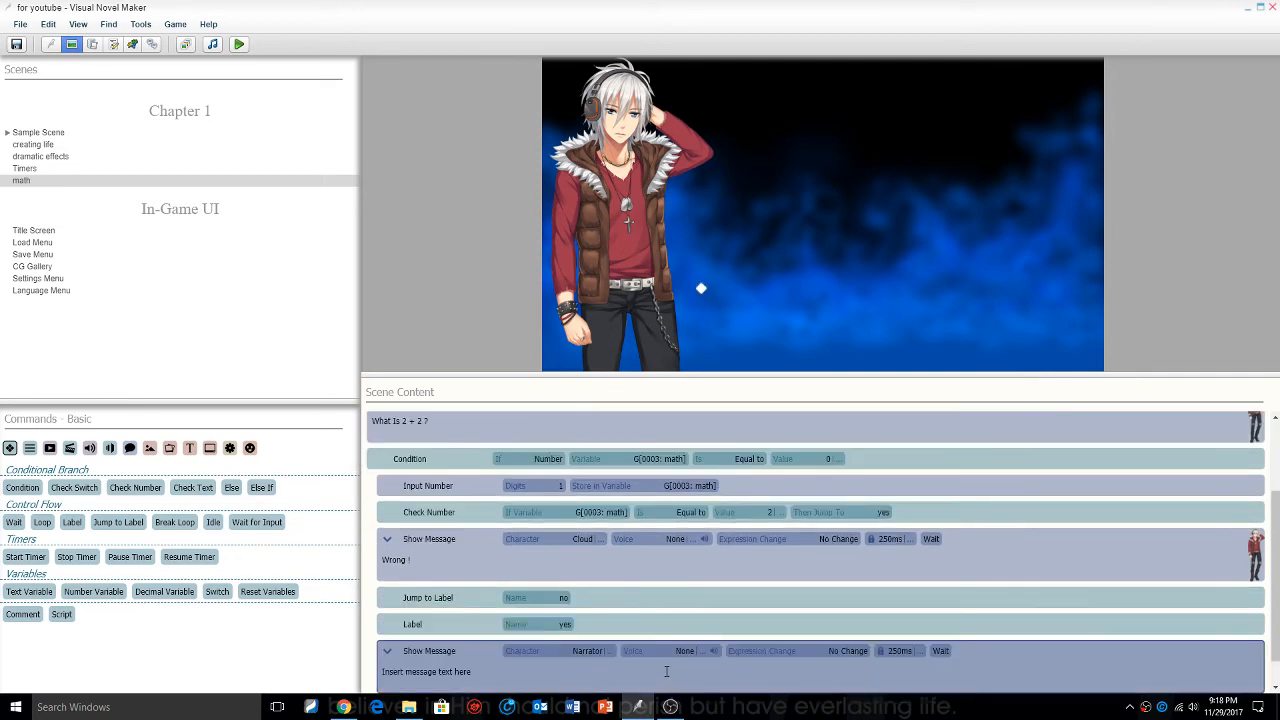
# - Add a 'Correct !' message from Cloud with a Happy expression
pyautogui.write('Correct')
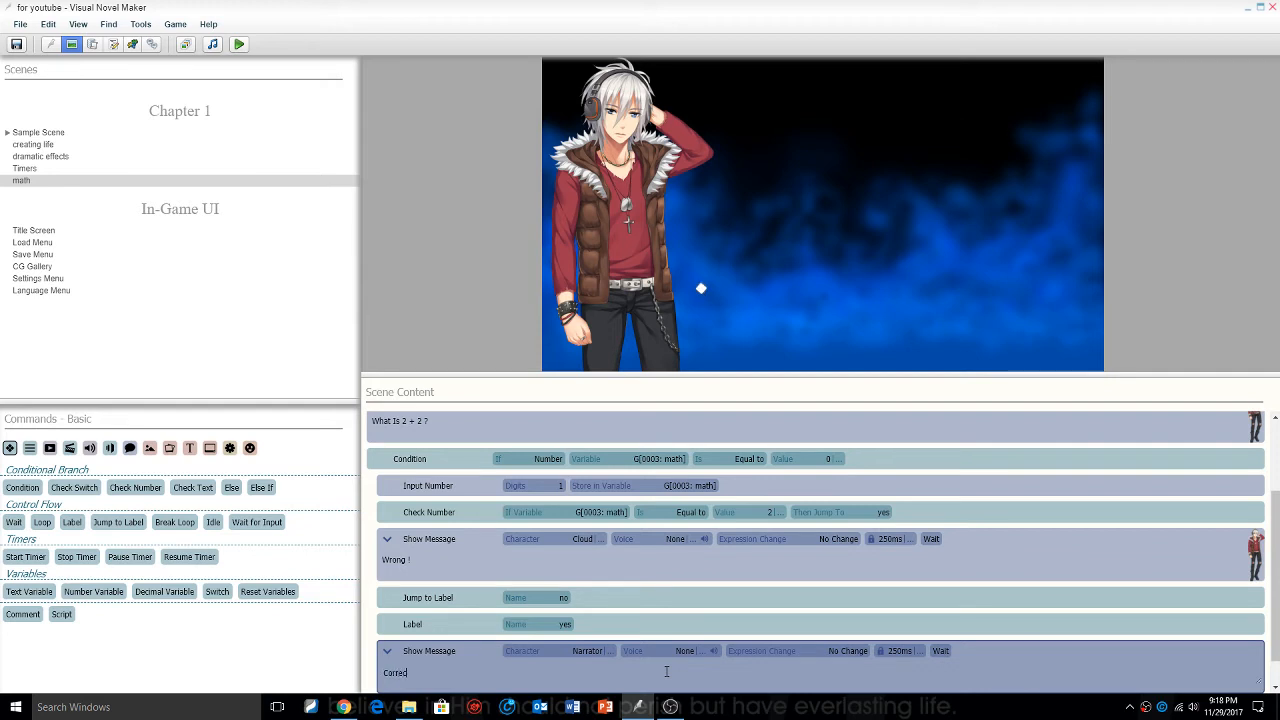
pyautogui.click(585, 538)
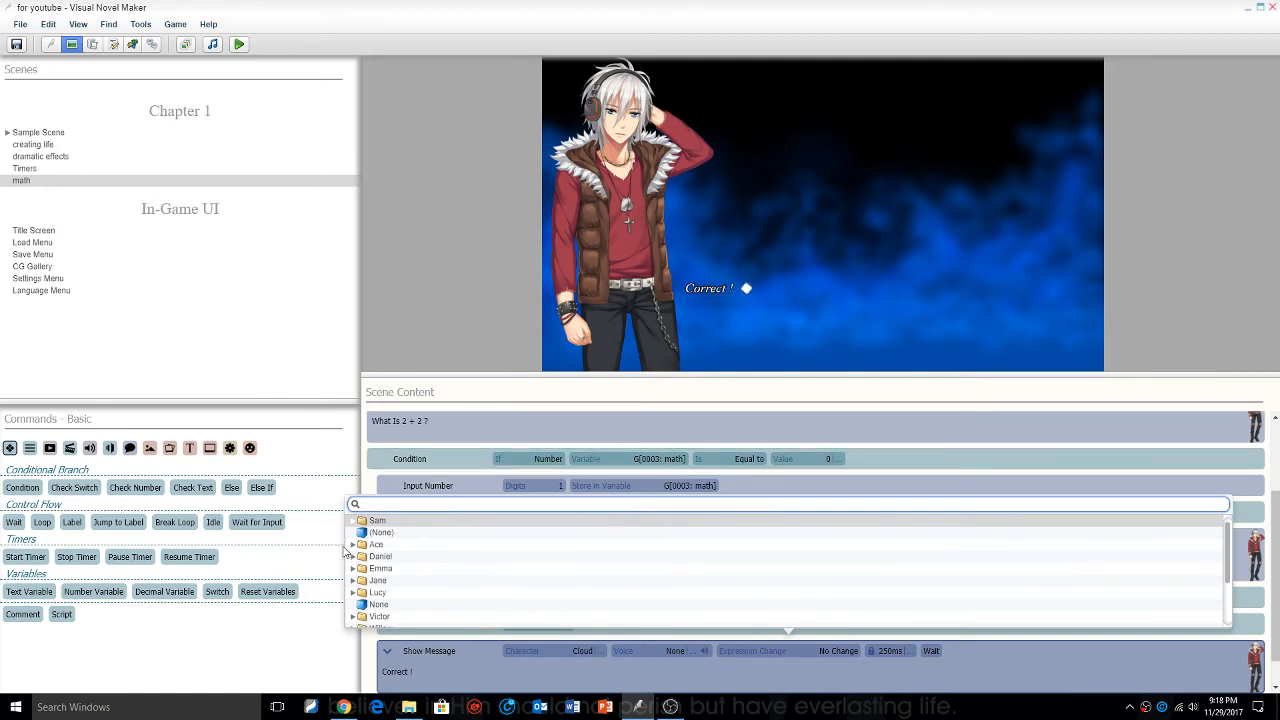
pyautogui.click(362, 544)
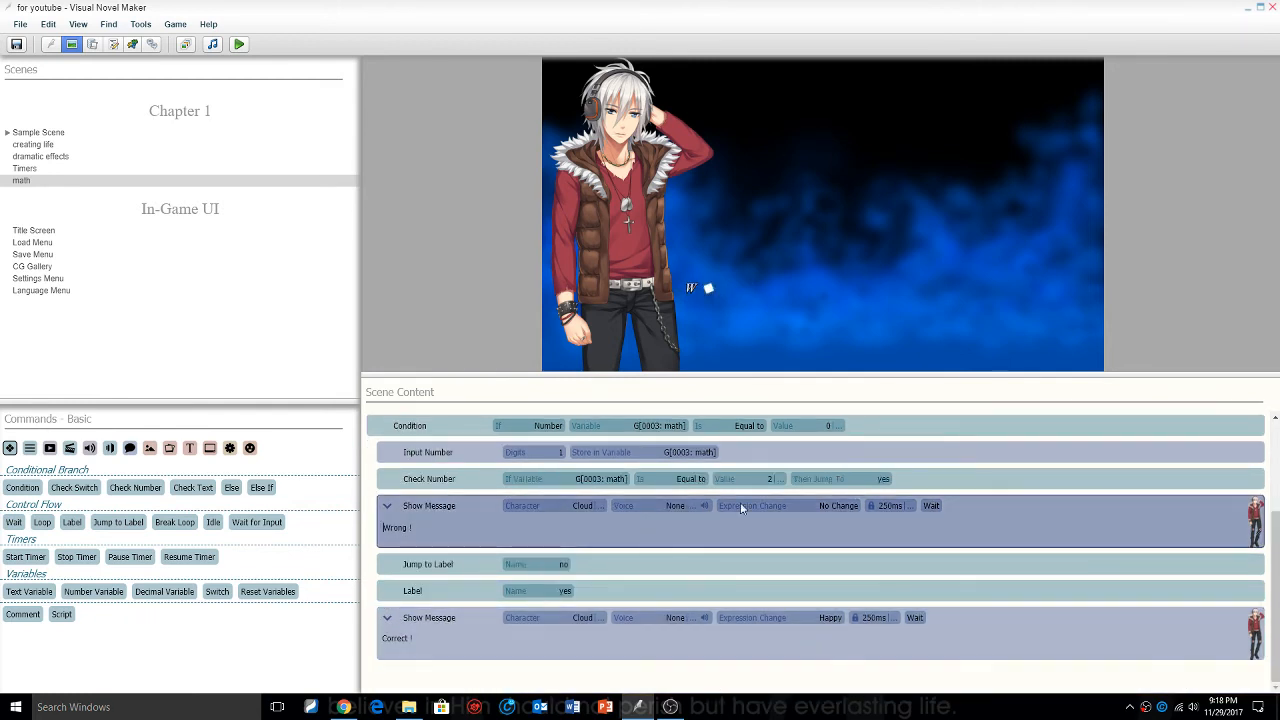
# - Give the Wrong ! message a Sad expression
pyautogui.click(555, 505)
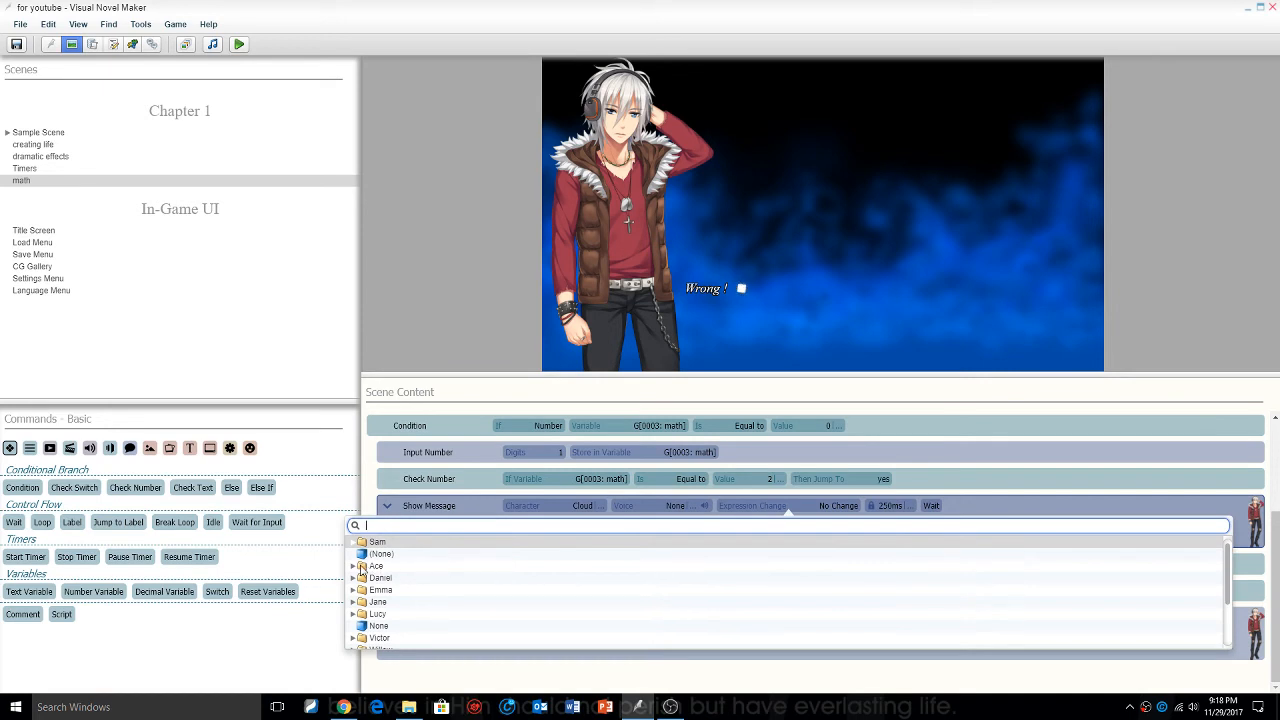
pyautogui.click(376, 566)
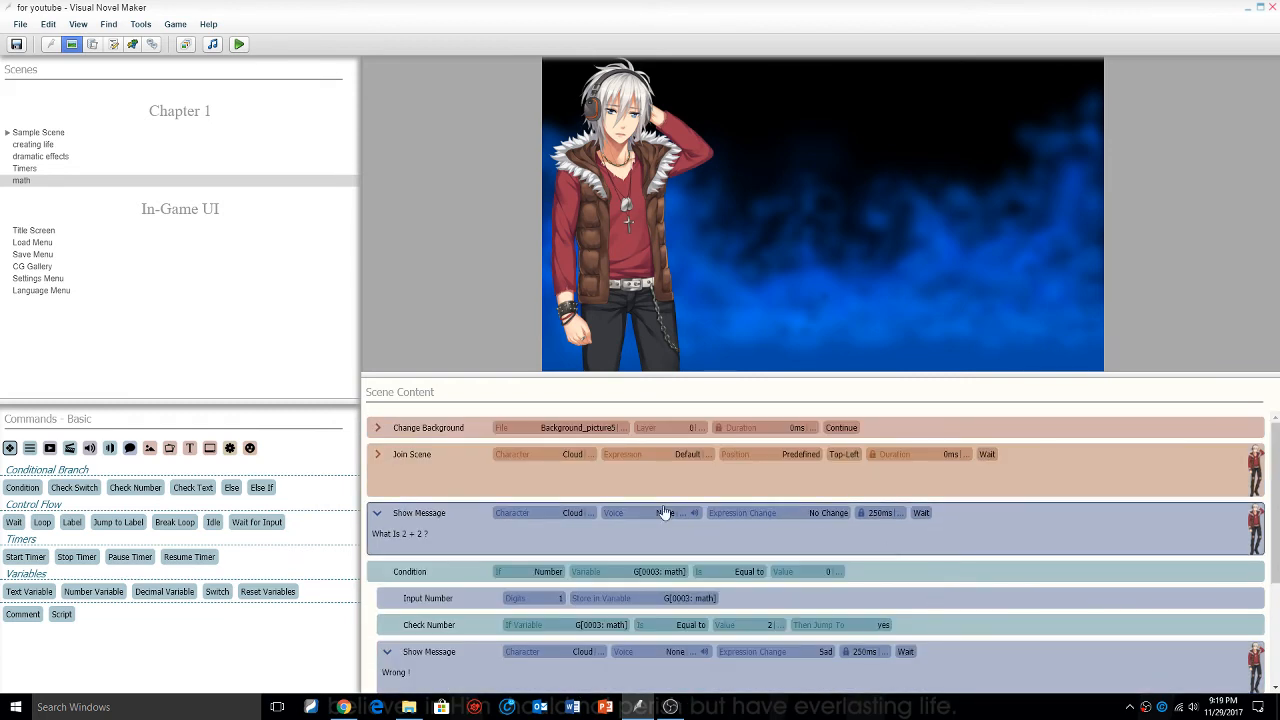
pyautogui.click(460, 427)
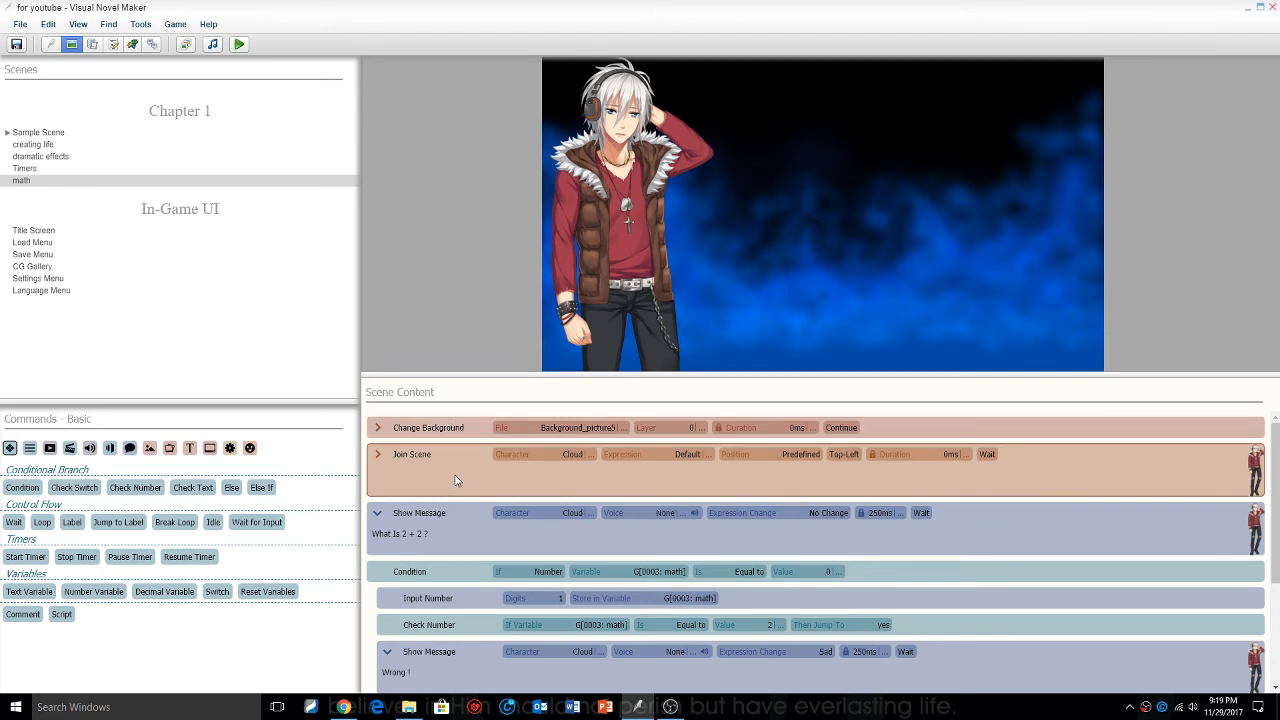
pyautogui.scroll(-3)
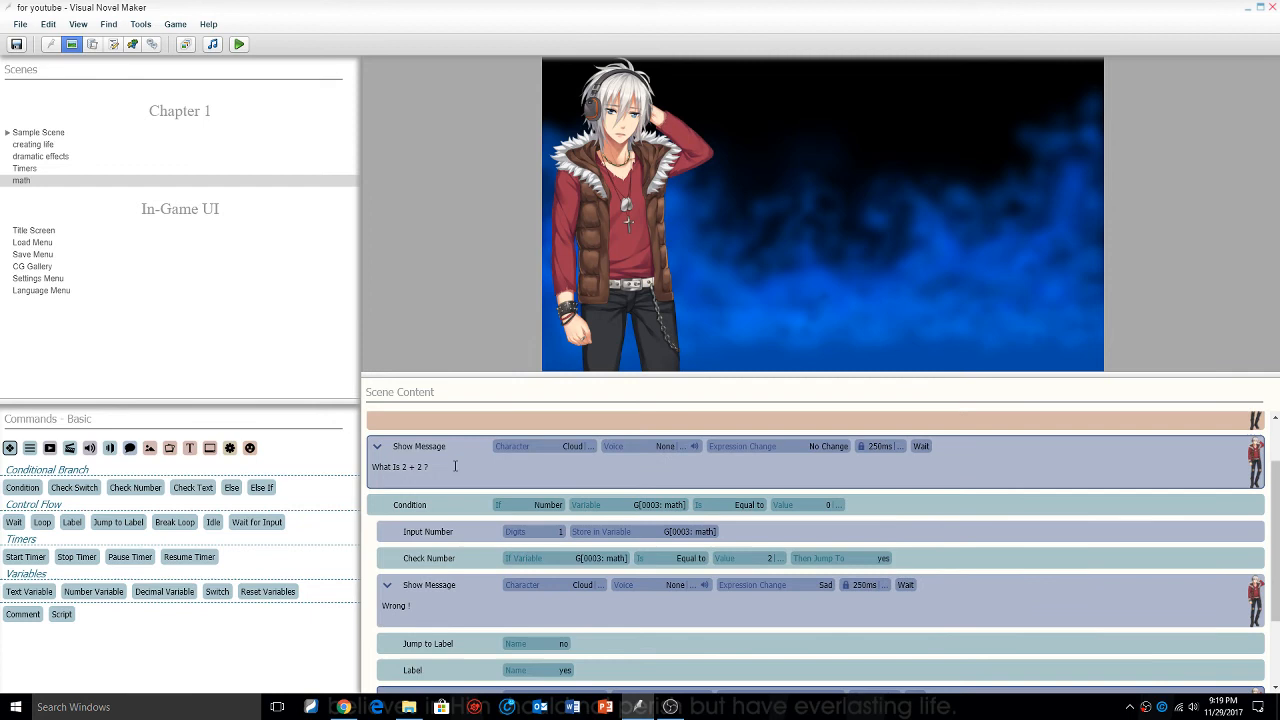
pyautogui.scroll(-3)
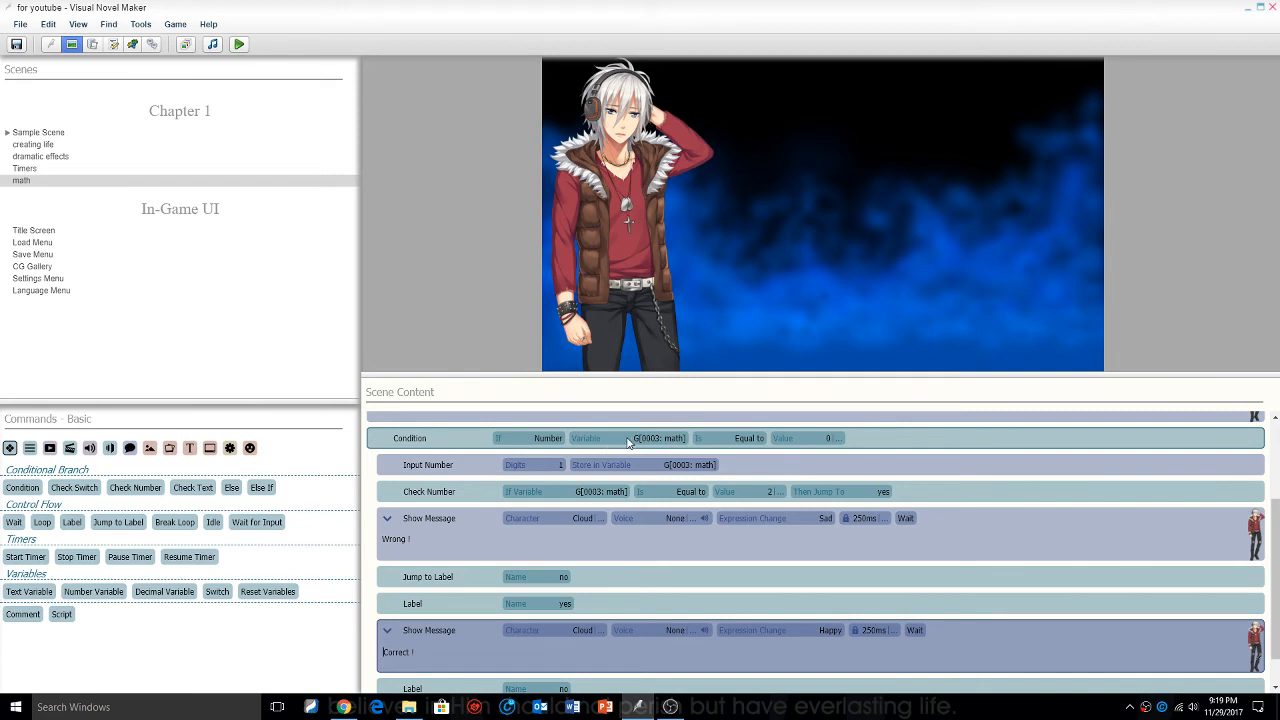
pyautogui.moveTo(643, 447)
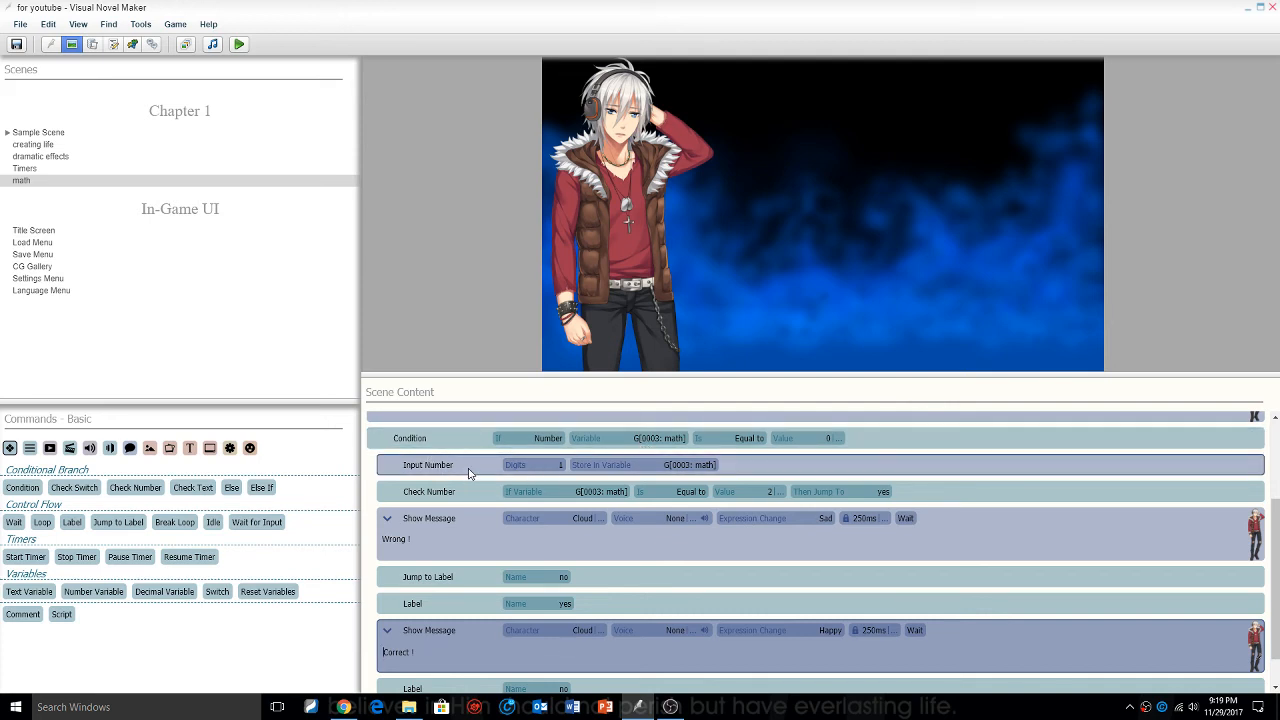
pyautogui.click(428, 464)
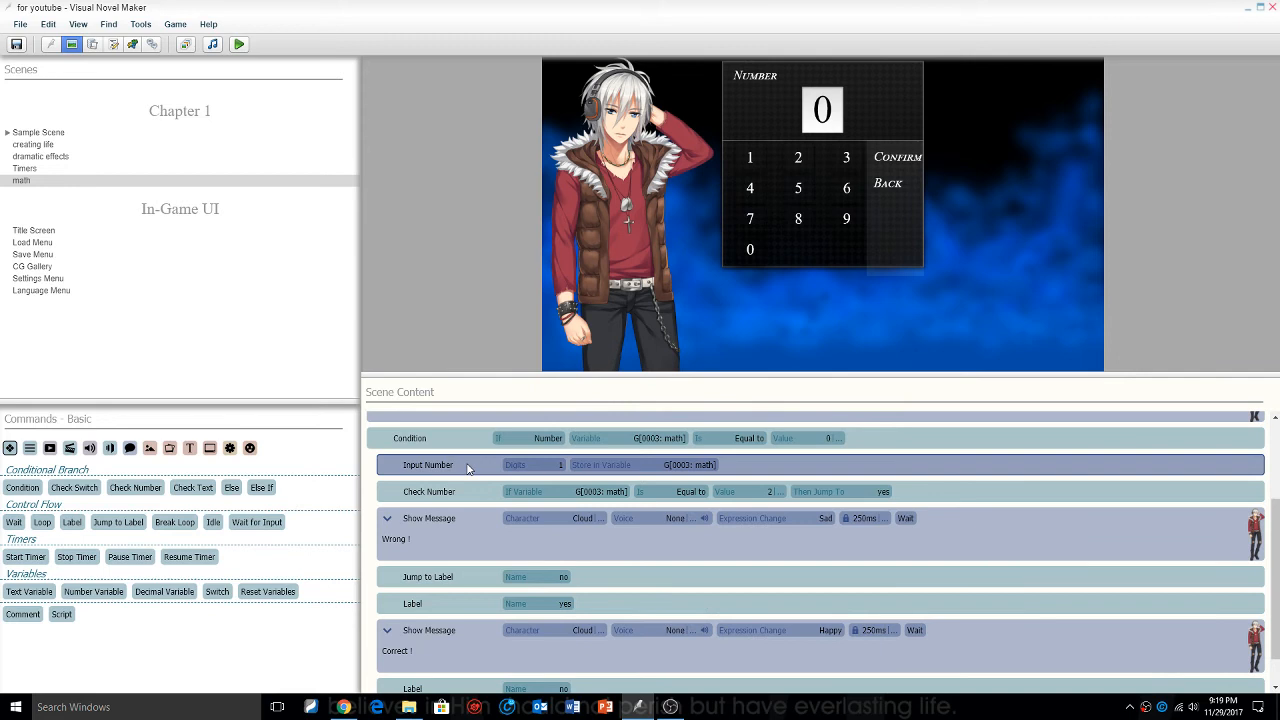
pyautogui.moveTo(473, 469)
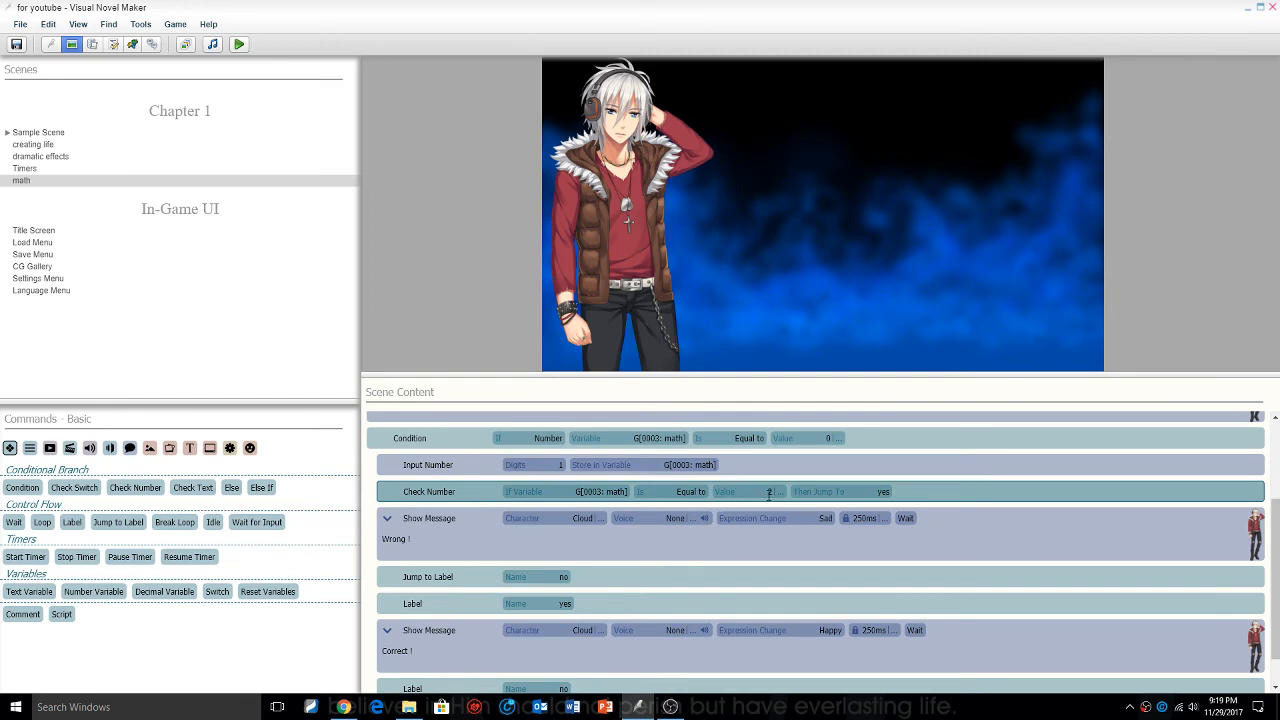
pyautogui.scroll(-3)
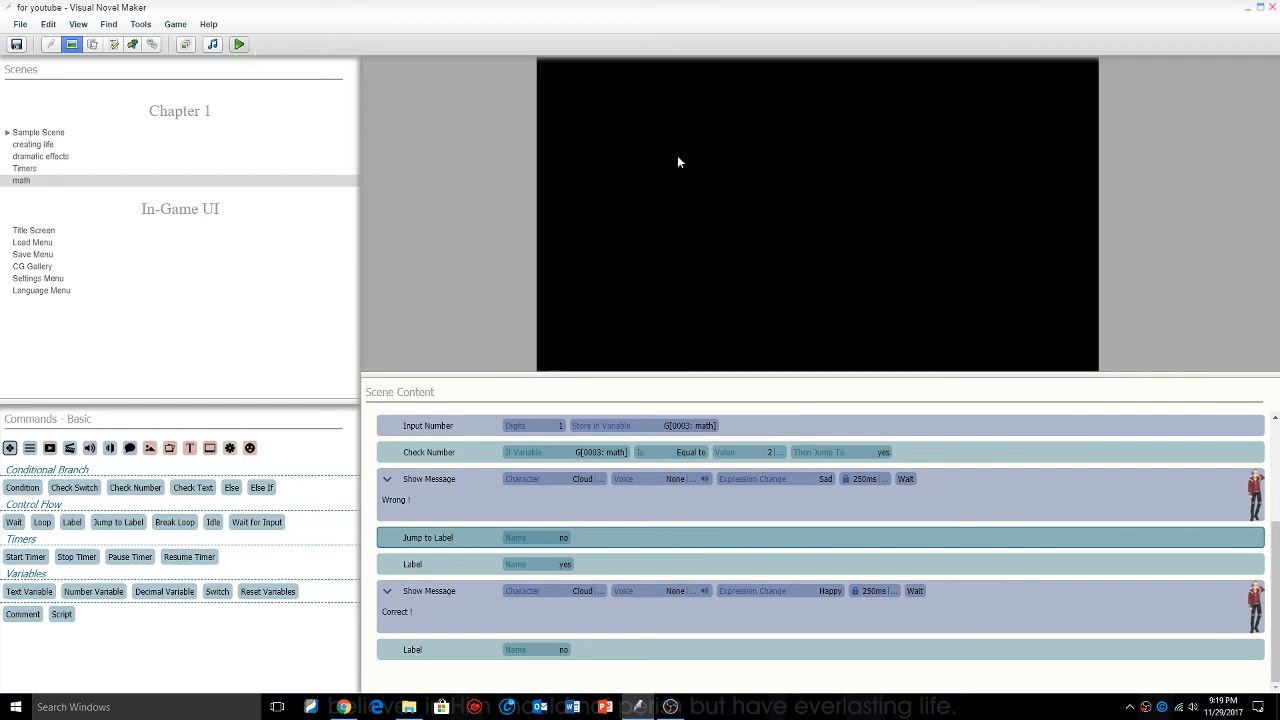
# - Run a quick test play, then set math as the start scene
pyautogui.click(238, 44)
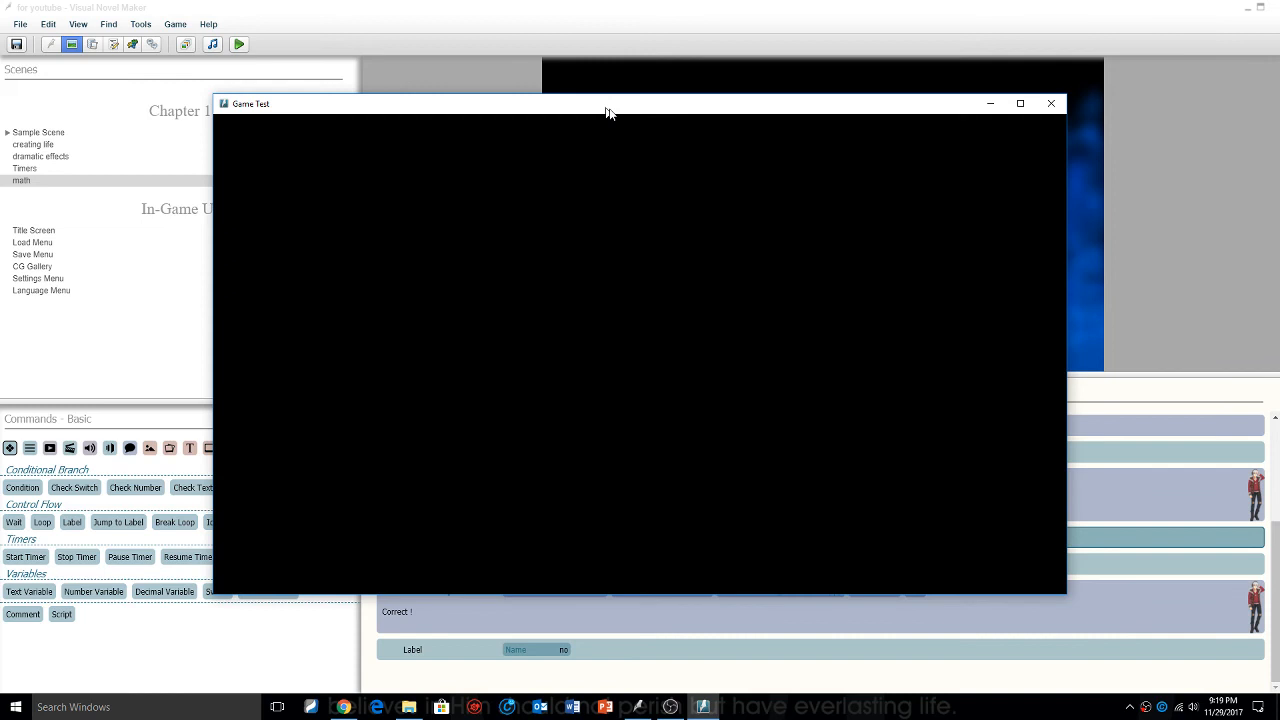
pyautogui.click(1051, 103)
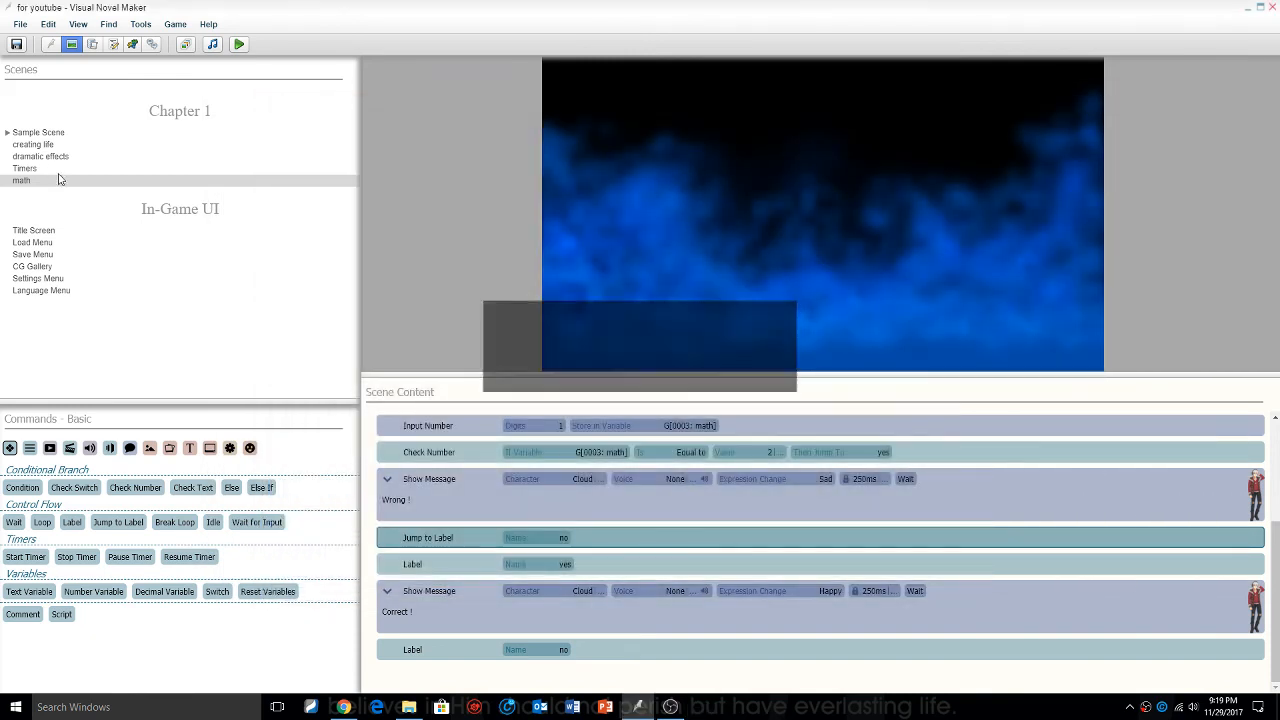
pyautogui.click(21, 181)
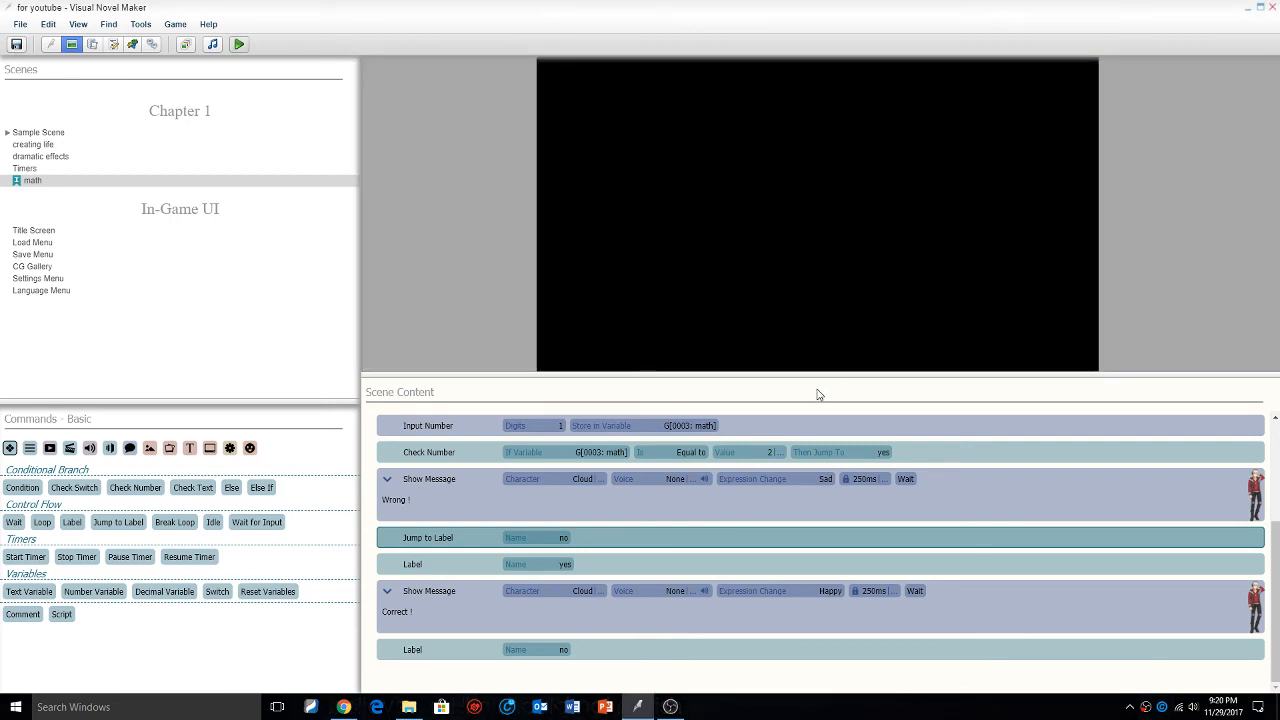
pyautogui.click(238, 43)
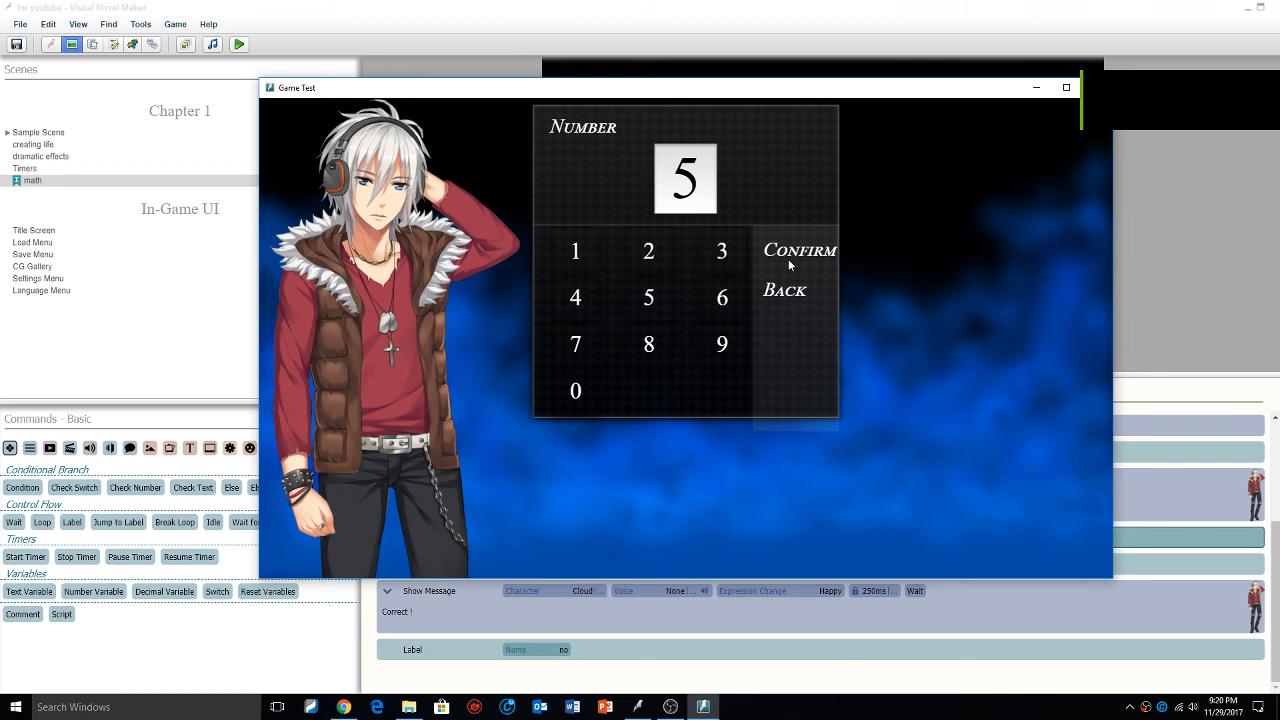
pyautogui.click(799, 250)
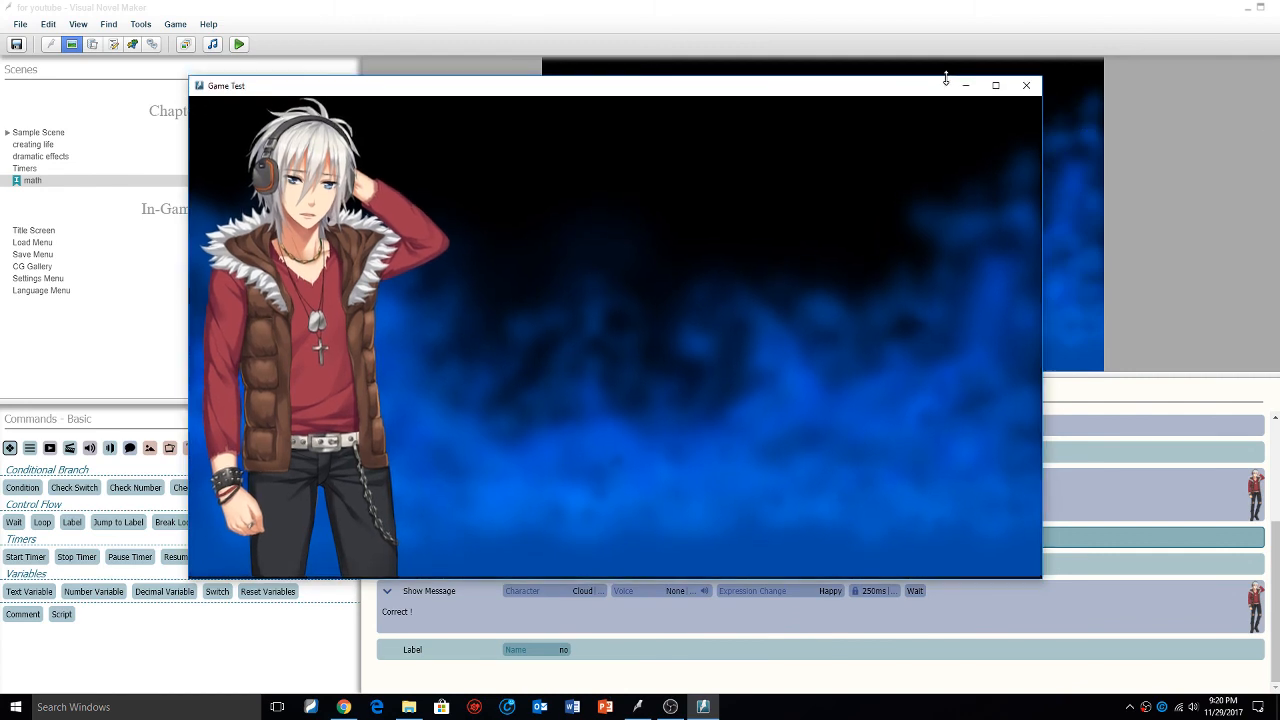
pyautogui.click(1025, 85)
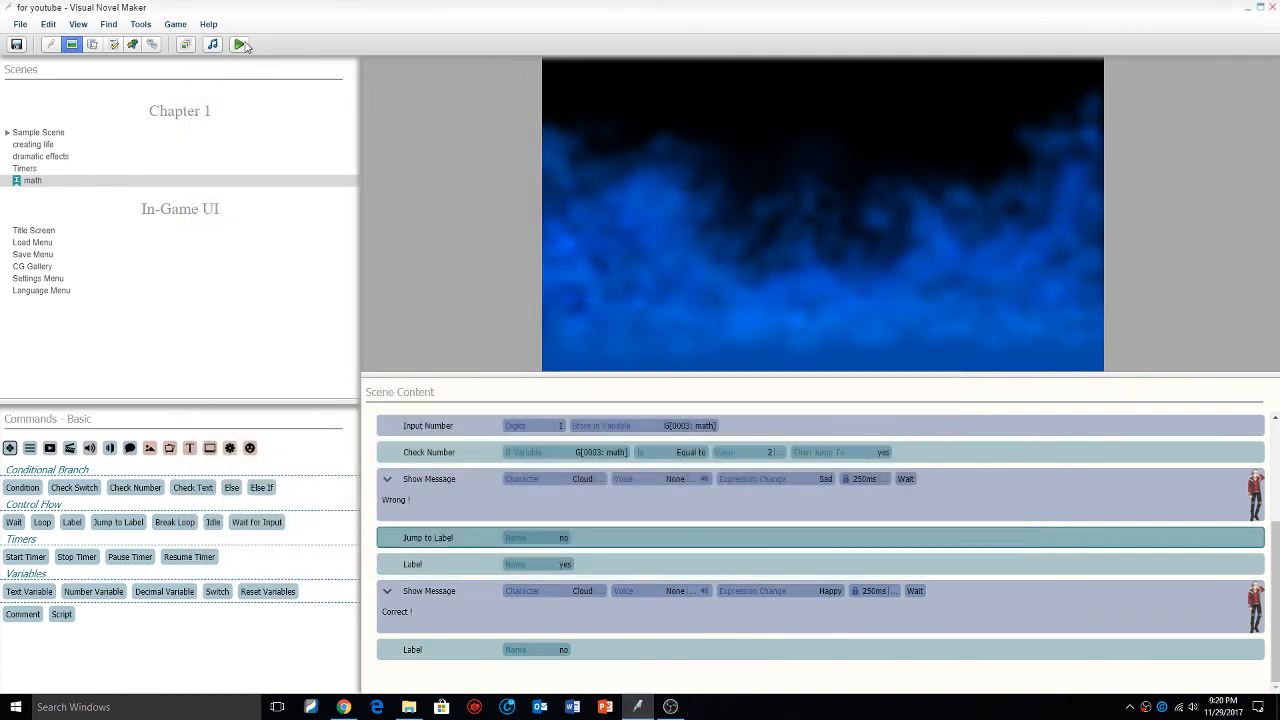
# - Test-play the math scene and confirm the answer 2 on the number pad
pyautogui.click(238, 44)
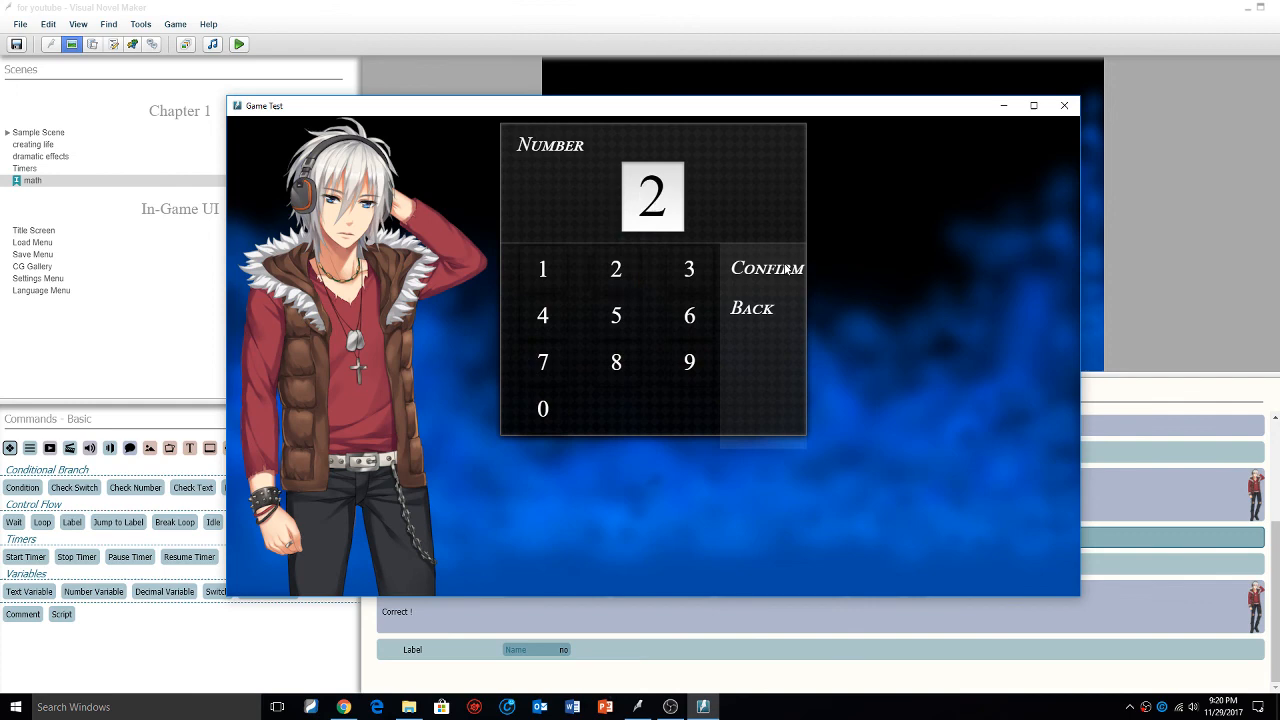
pyautogui.click(767, 267)
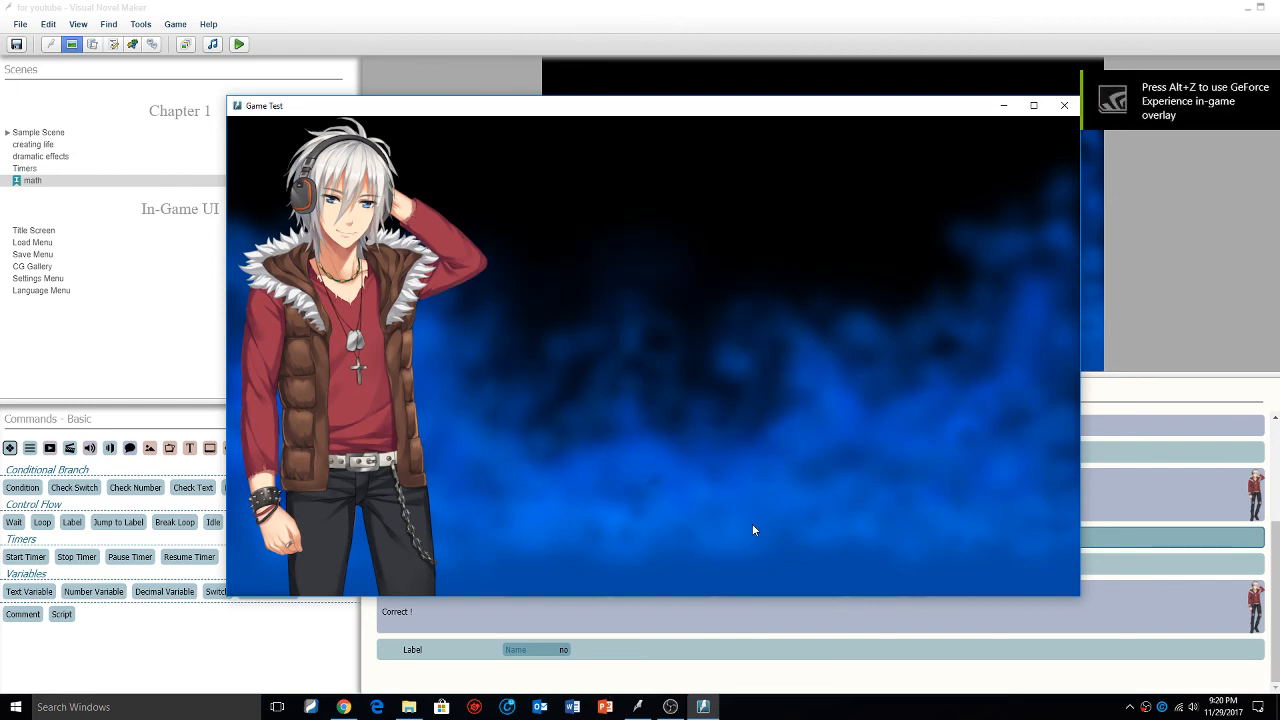